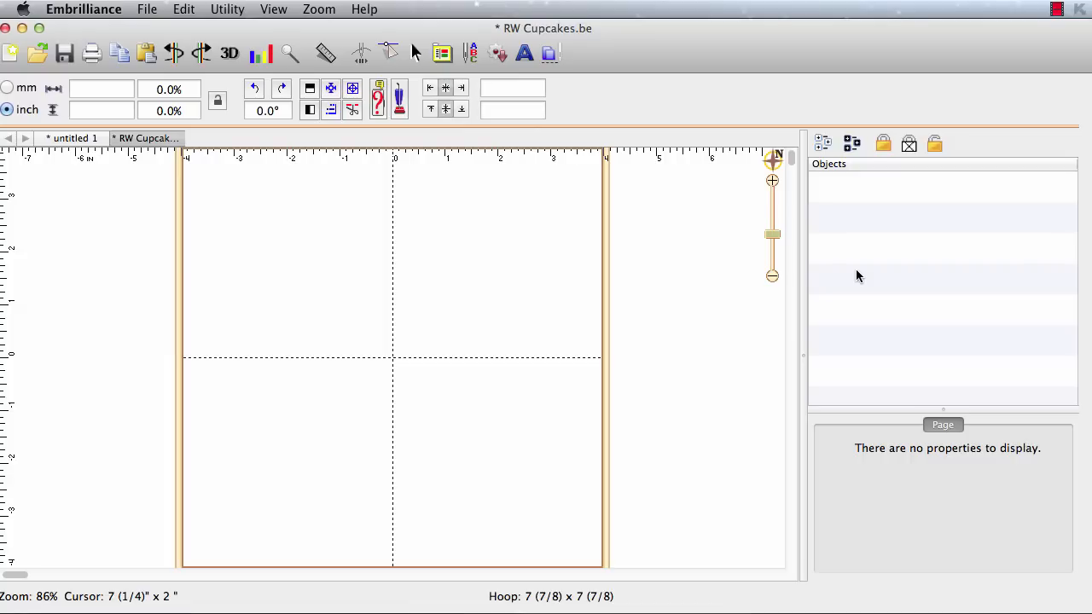
mouse_move(724, 203)
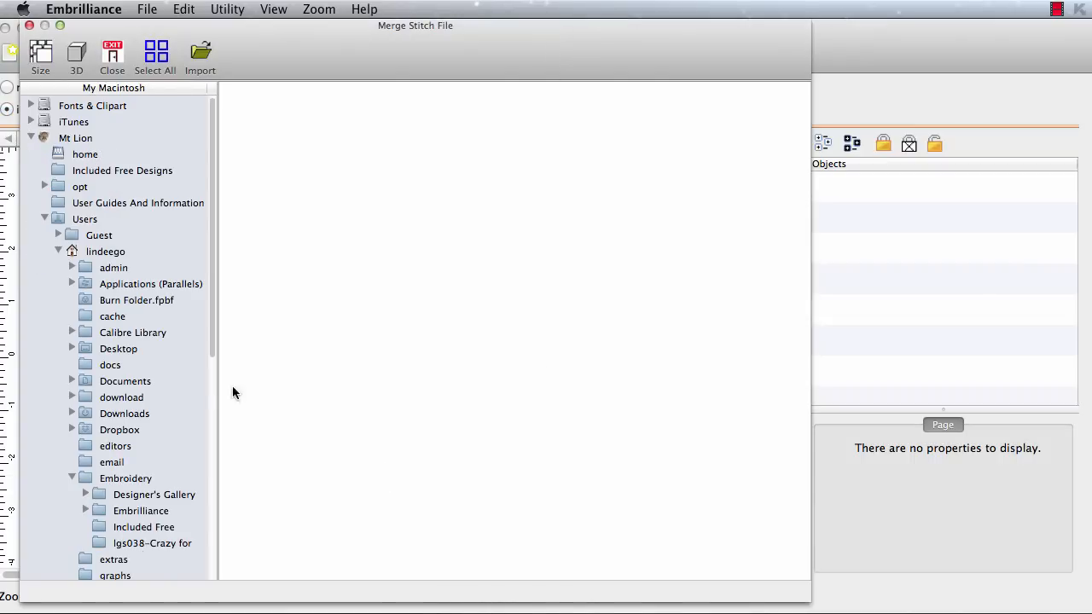
Merge cupcakes lgs03813, lgs03814 and lgs03818 from the Crazy for Cupcakes folder
click(152, 543)
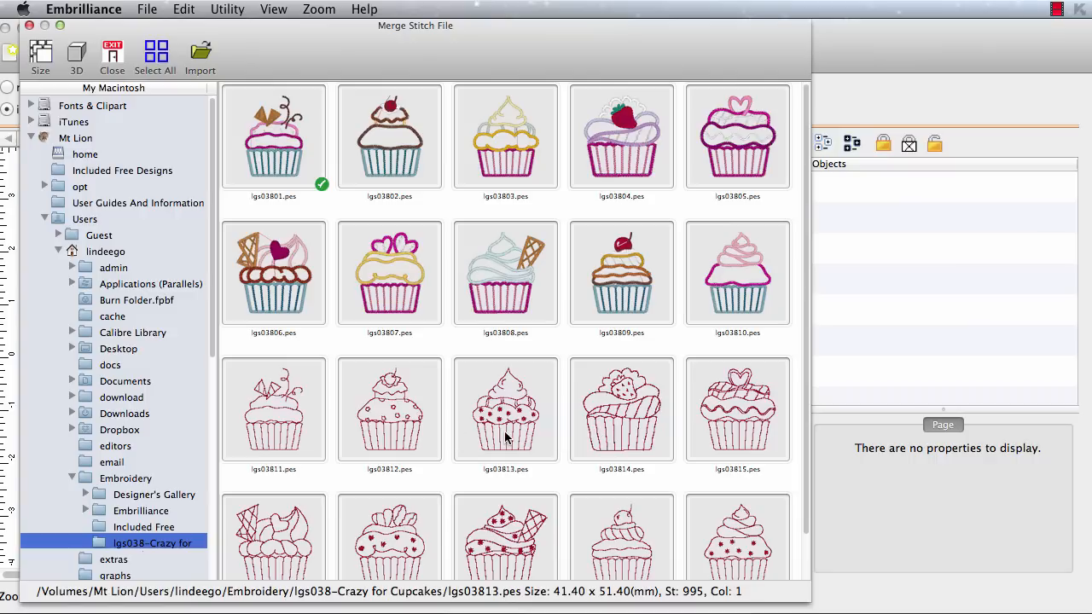
click(621, 409)
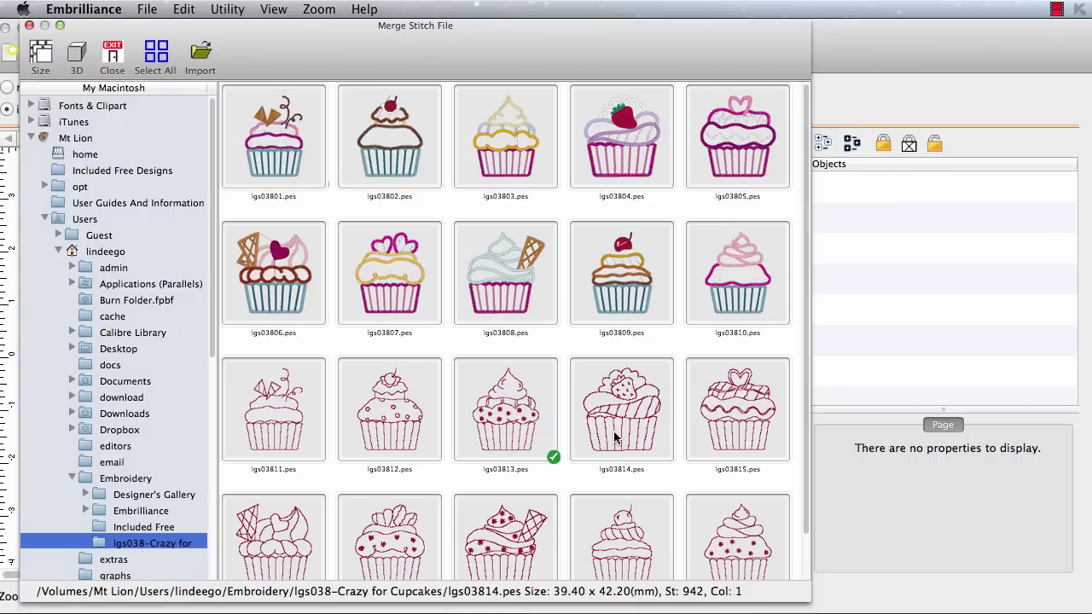
click(622, 408)
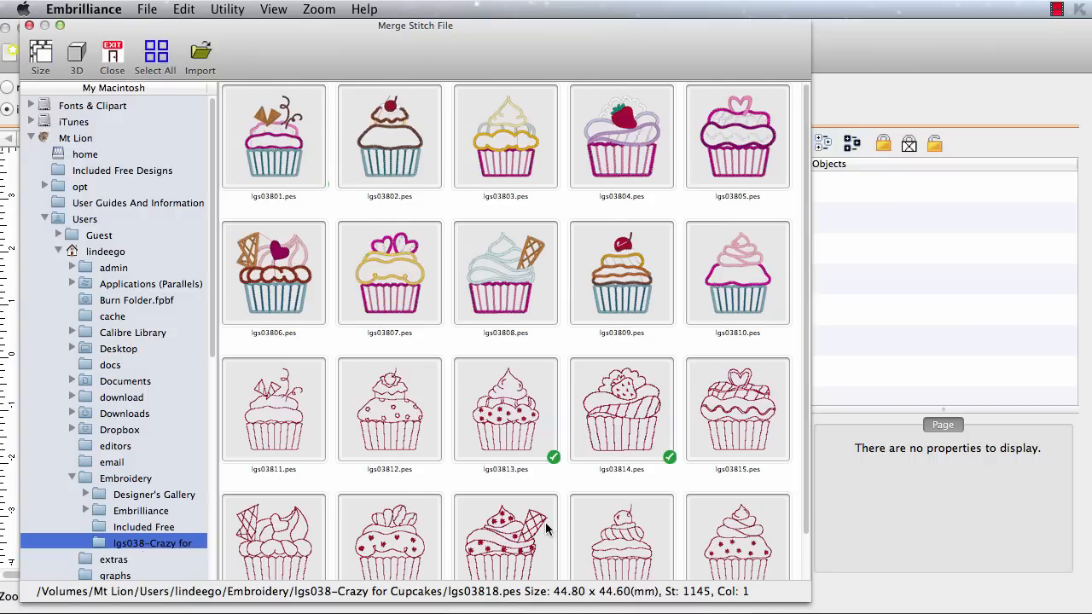
scroll(down, 3)
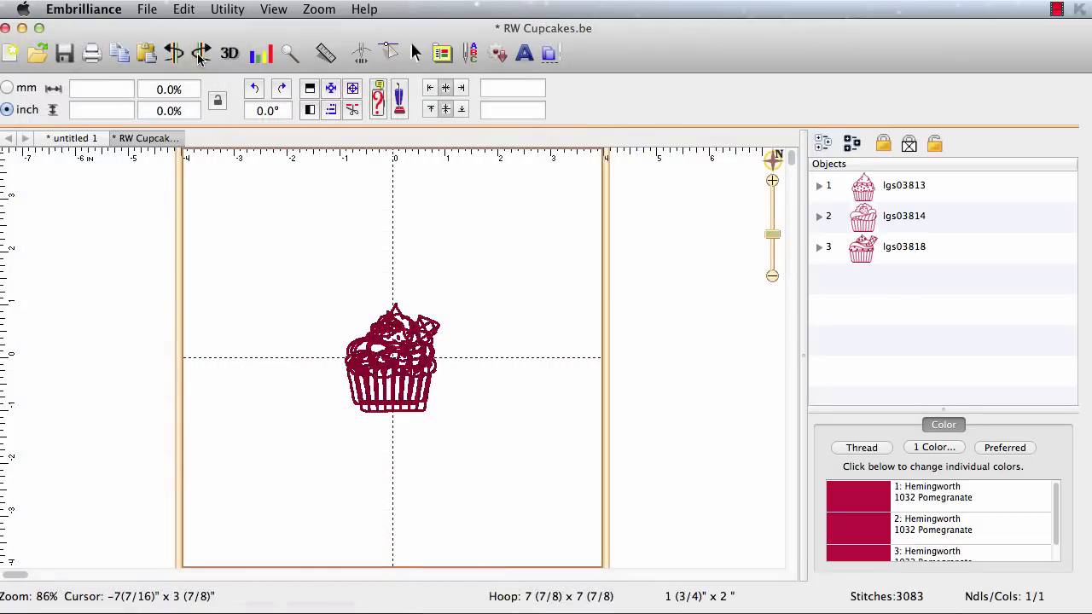
mouse_move(458, 395)
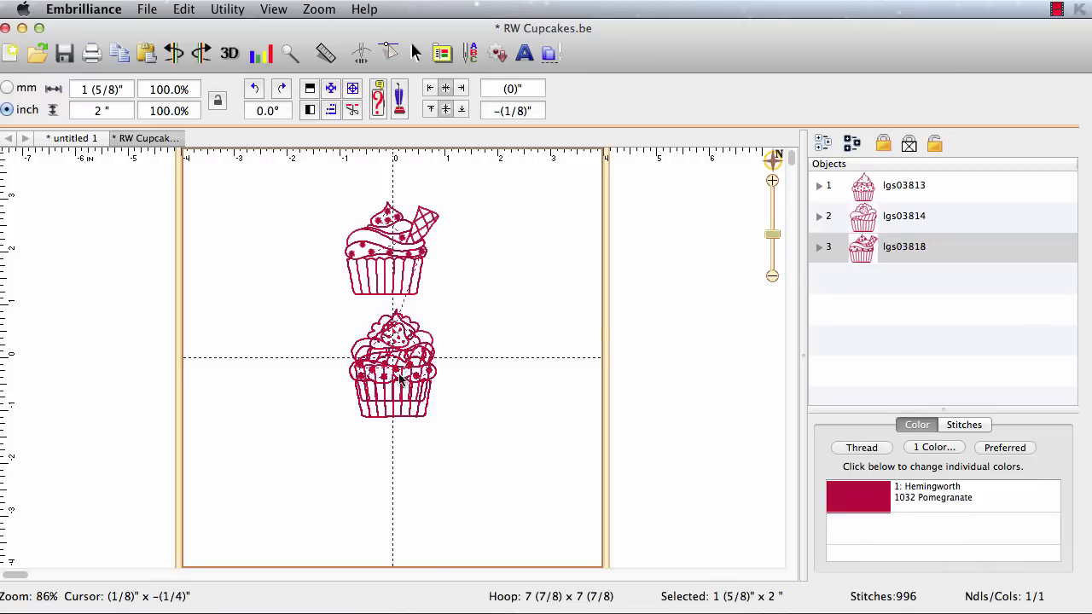
Drag the overlapping cupcakes apart into top, middle and bottom positions
drag(393, 376, 392, 478)
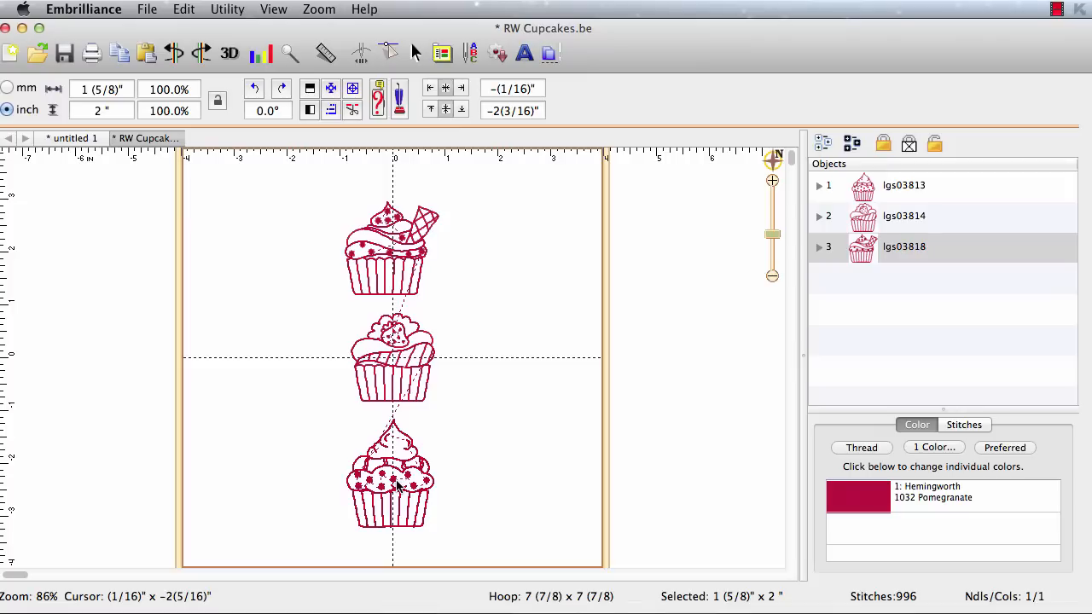
click(389, 473)
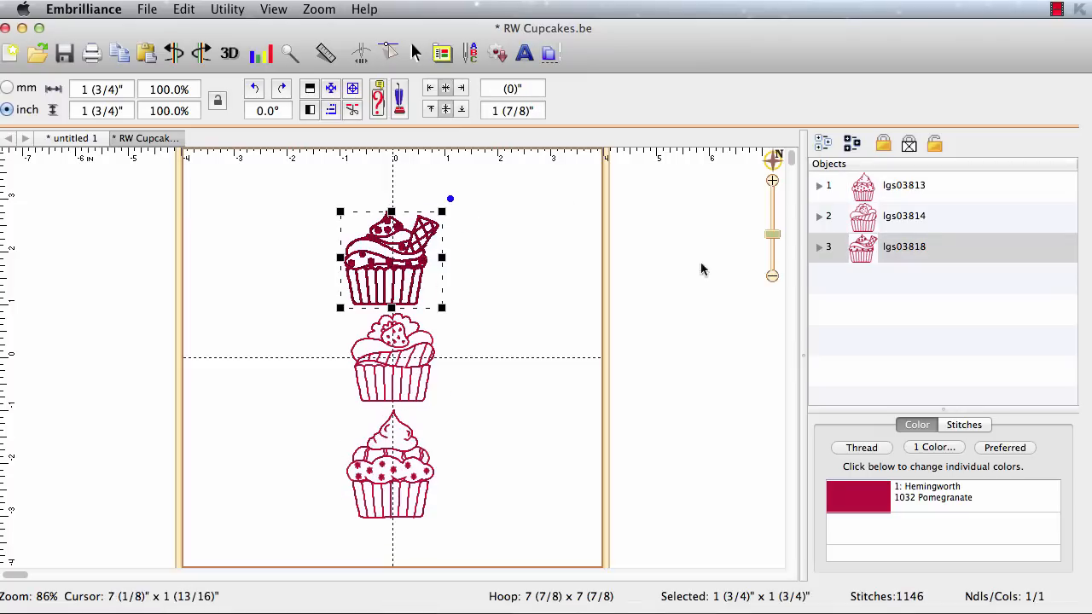
mouse_move(397, 267)
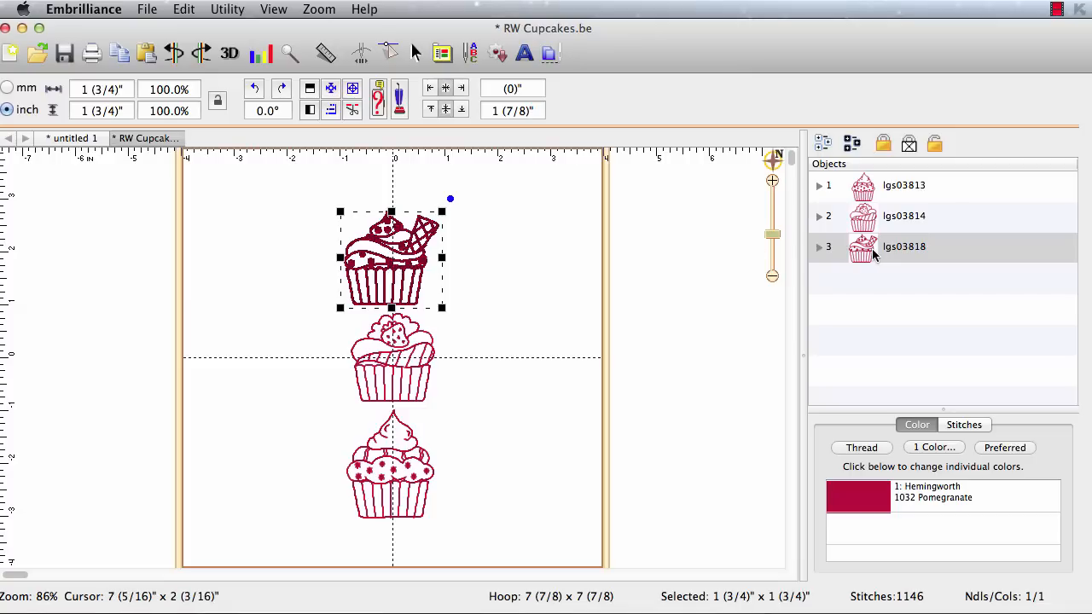
mouse_move(906, 184)
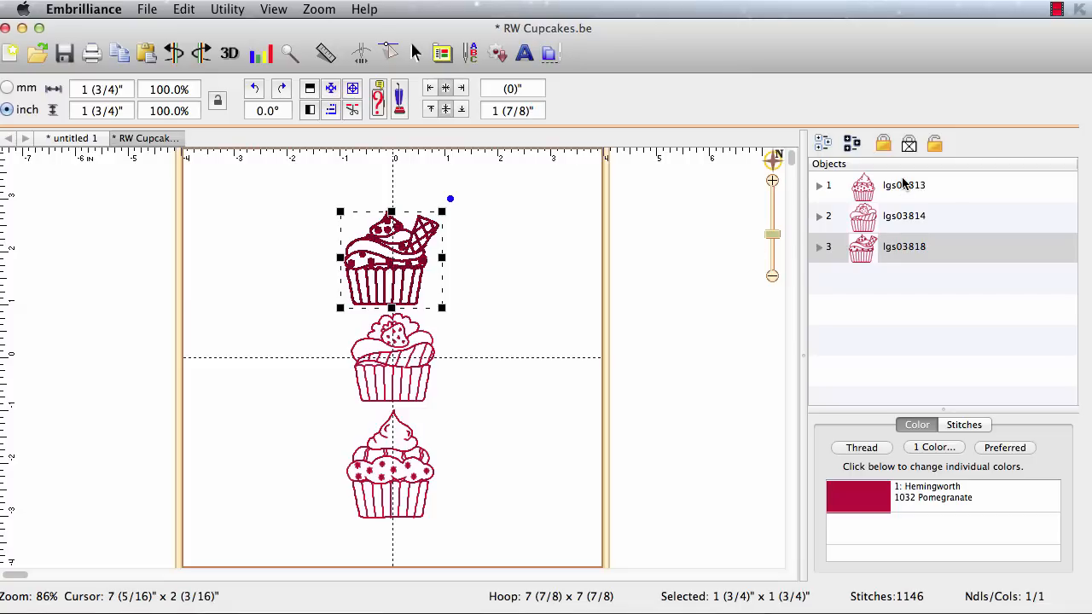
mouse_move(910, 254)
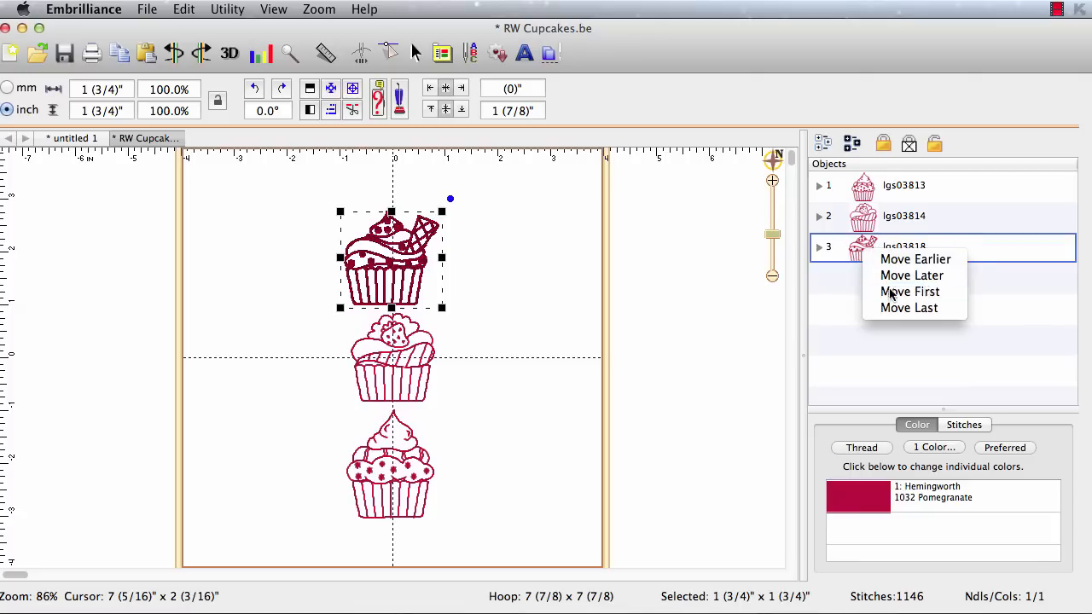
Reorder the sewing sequence to lgs03818, lgs03814, then lgs03813
click(909, 291)
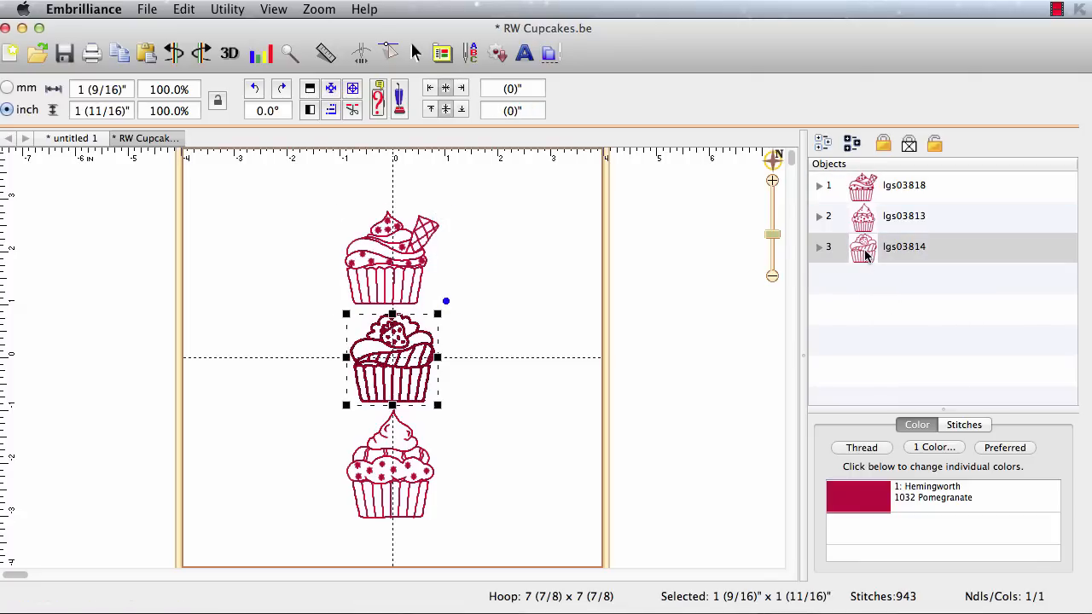
right_click(904, 247)
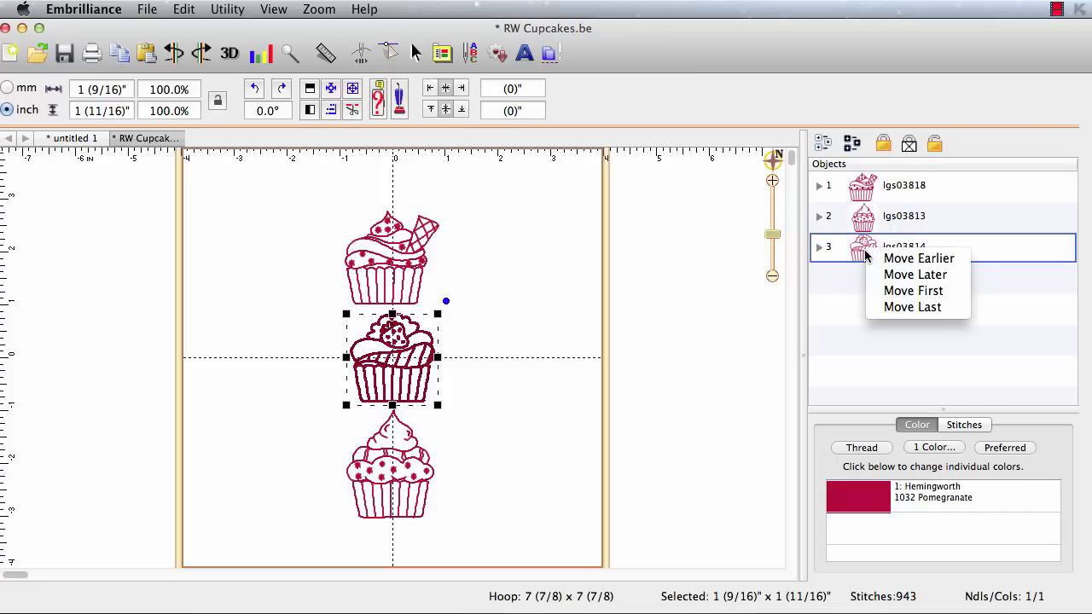
click(918, 258)
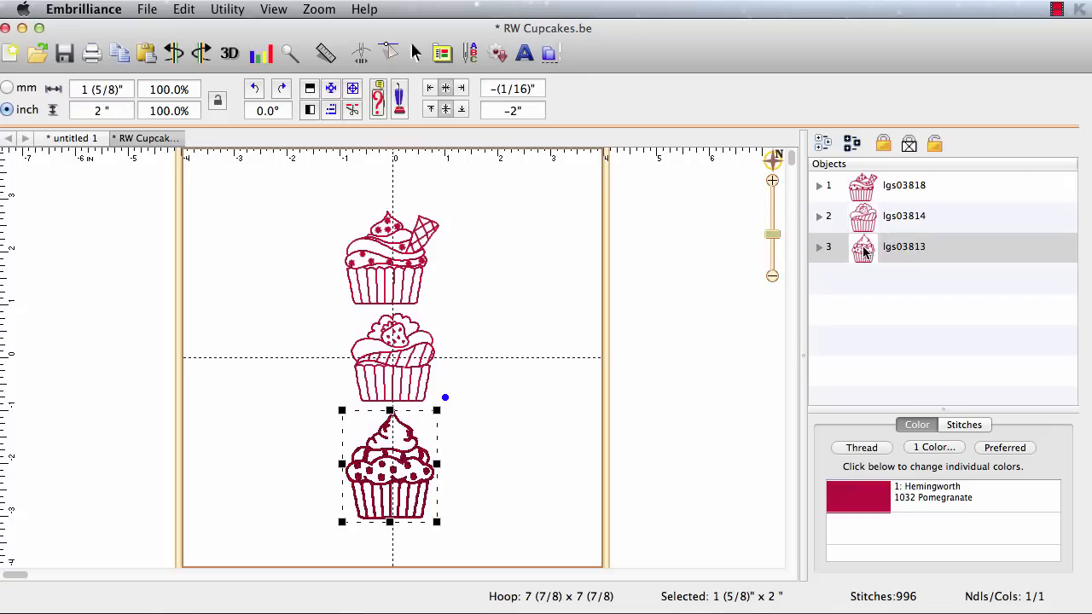
mouse_move(383, 242)
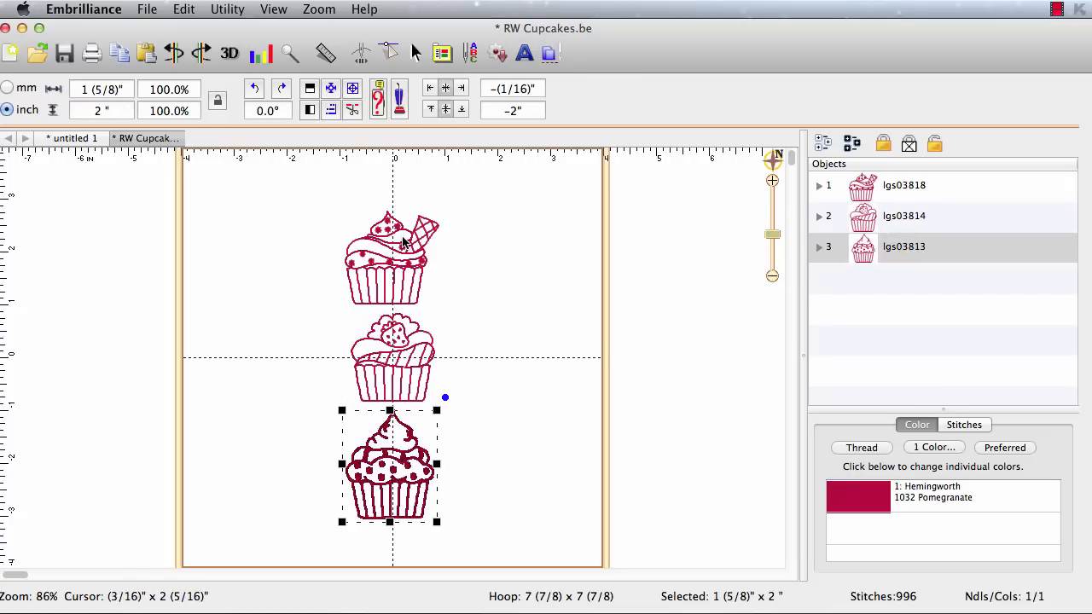
mouse_move(416, 287)
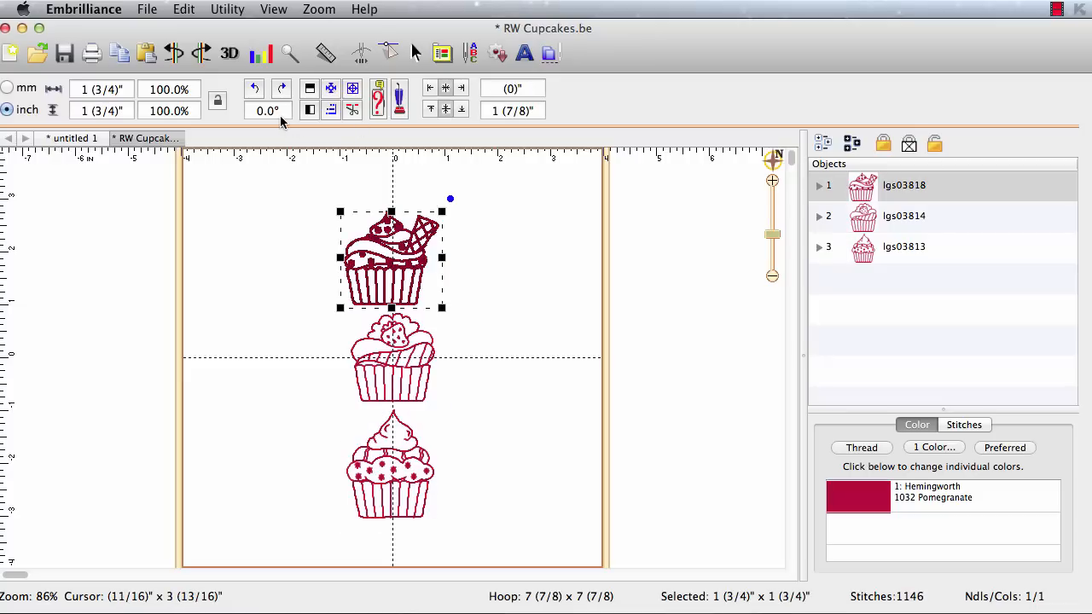
Start rotating all three cupcakes to a 19° slant
click(267, 110)
text(19)
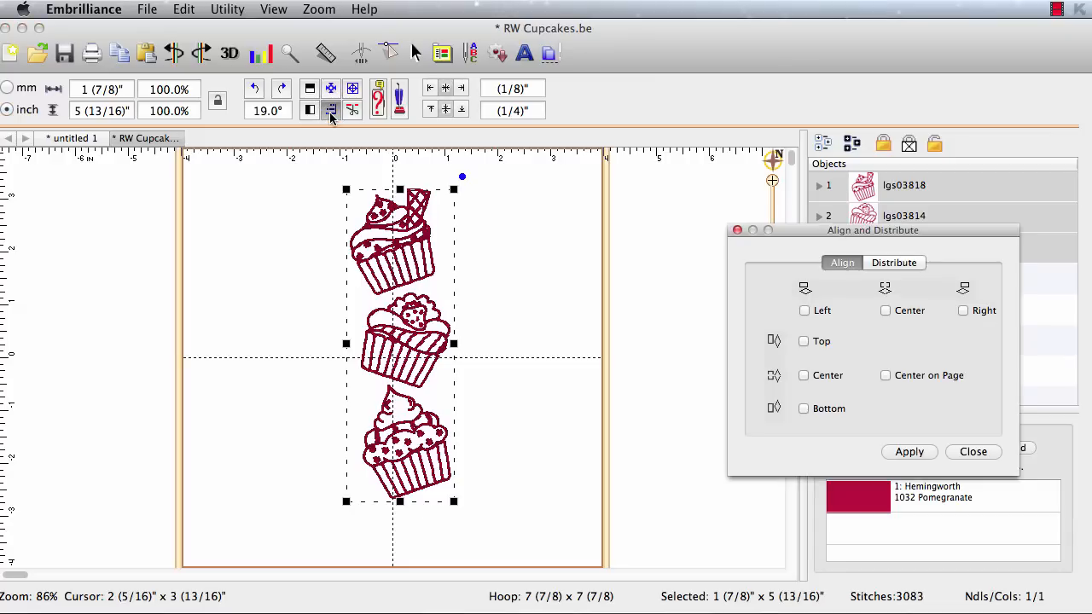
Apply Align and Distribute to center the tilted cupcakes in one column
click(885, 309)
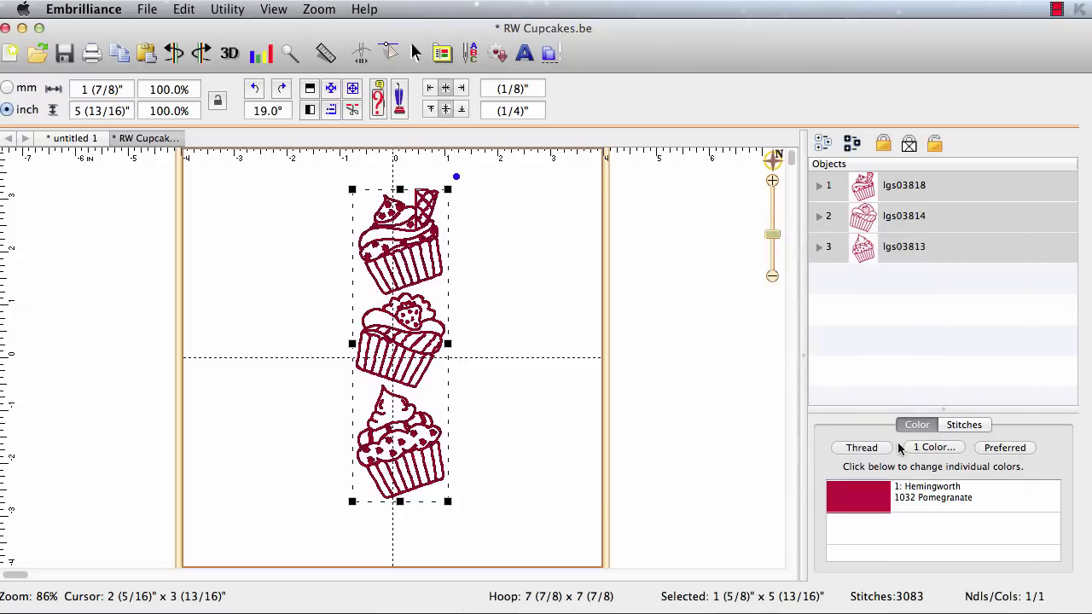
mouse_move(389, 281)
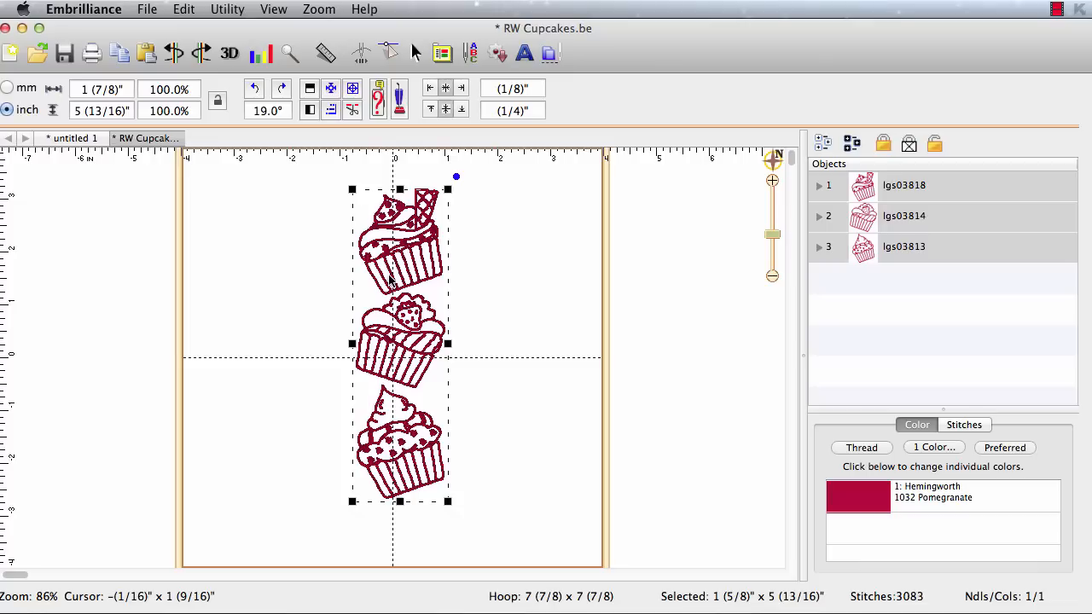
mouse_move(536, 124)
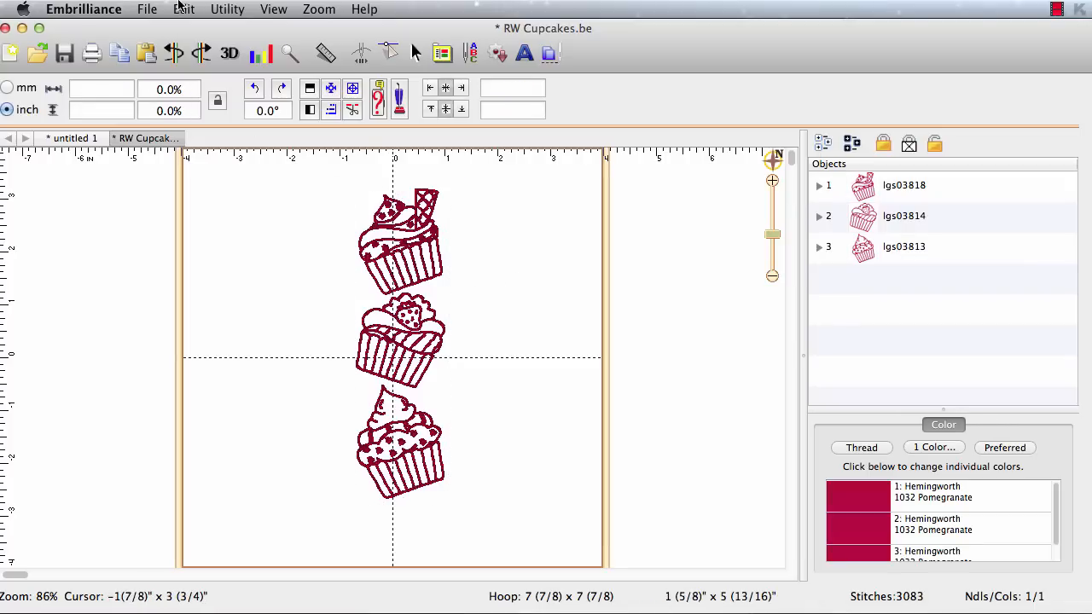
Add a Utility > Baste Design outline around the cupcake column
click(227, 8)
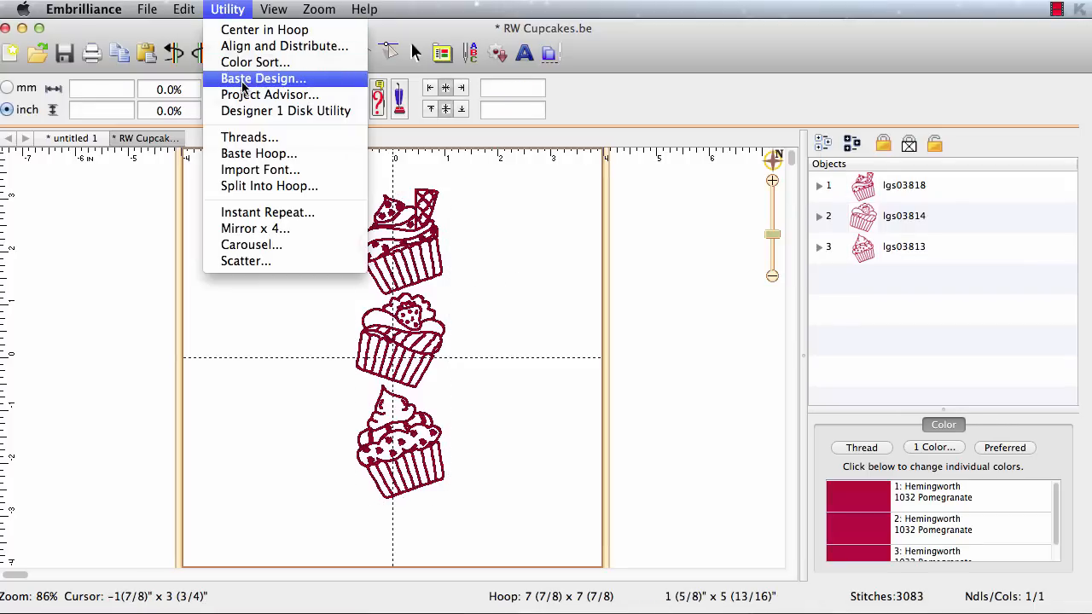
click(263, 78)
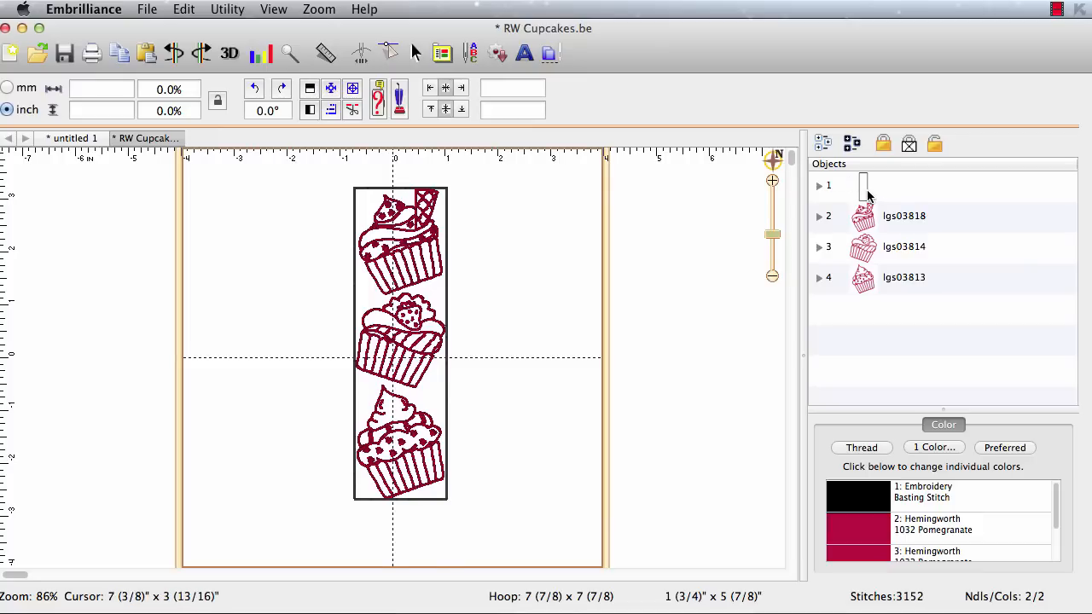
mouse_move(452, 290)
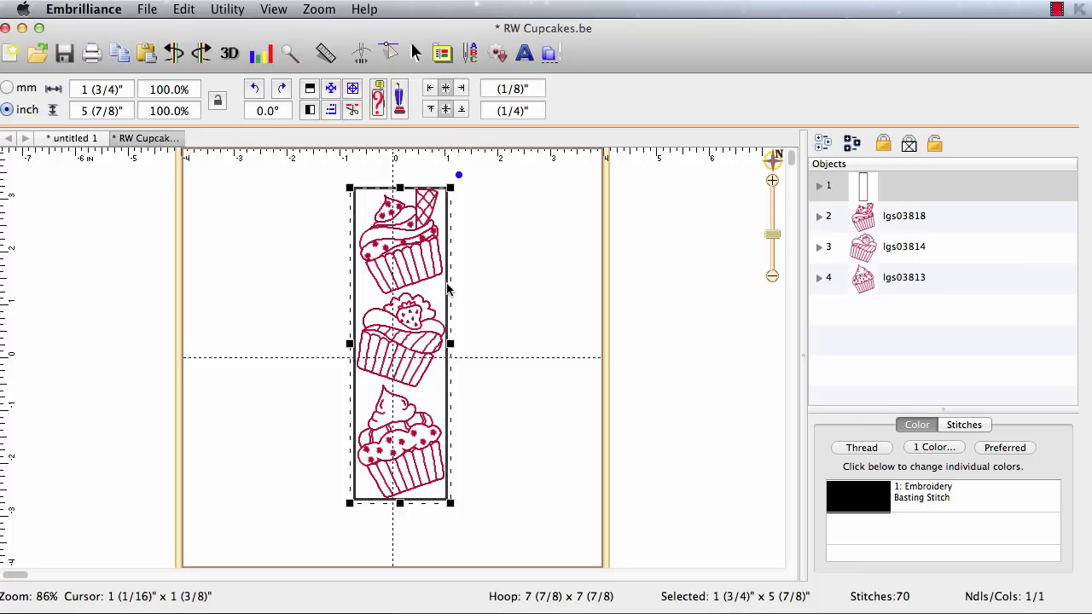
mouse_move(205, 162)
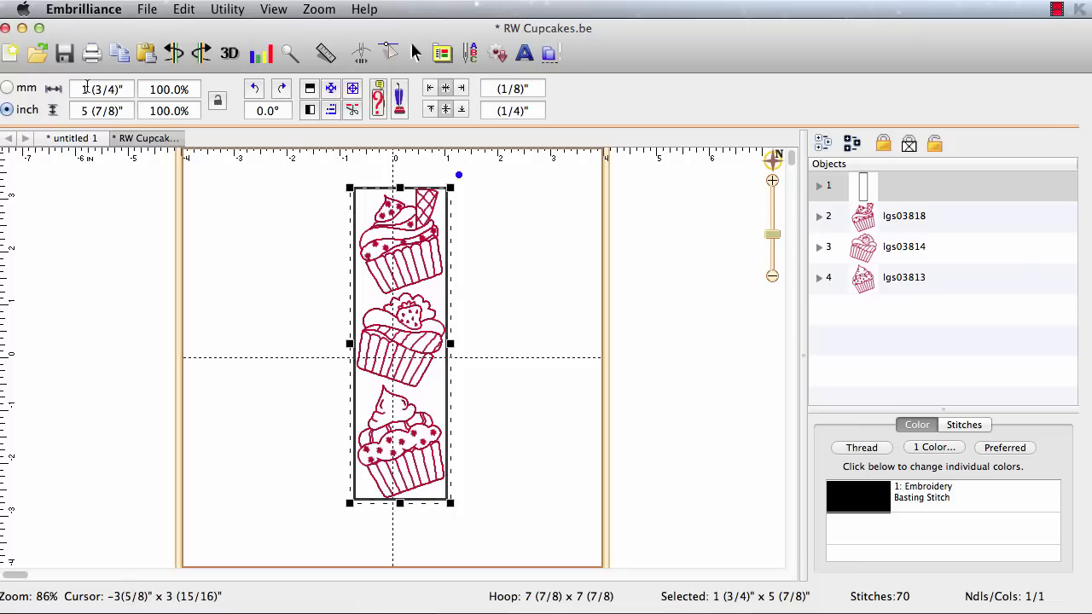
Resize the basting box to 6.25 inches tall
click(101, 89)
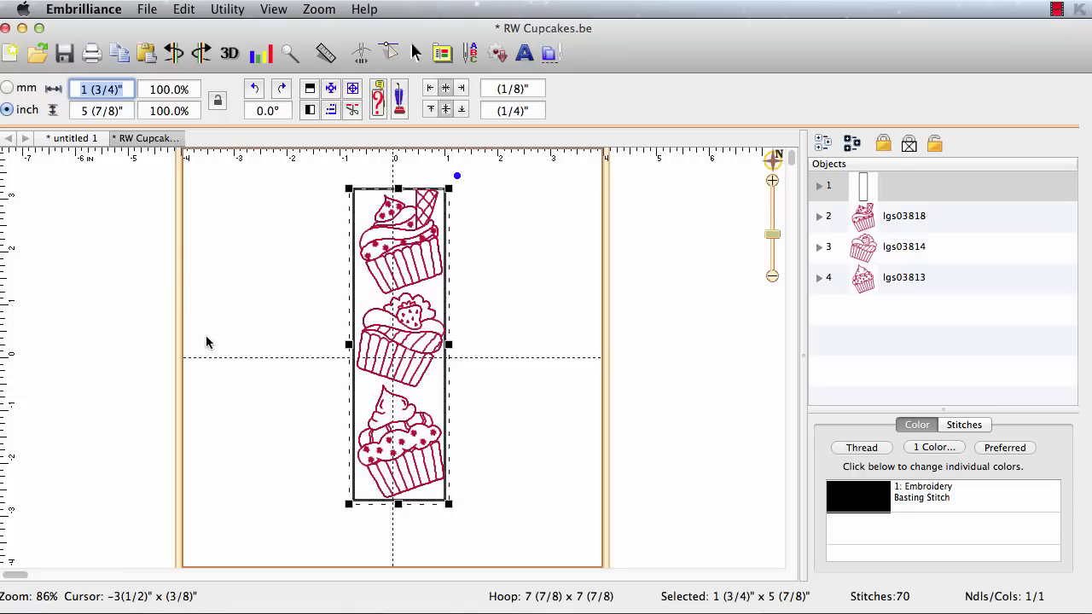
click(101, 89)
text(2)
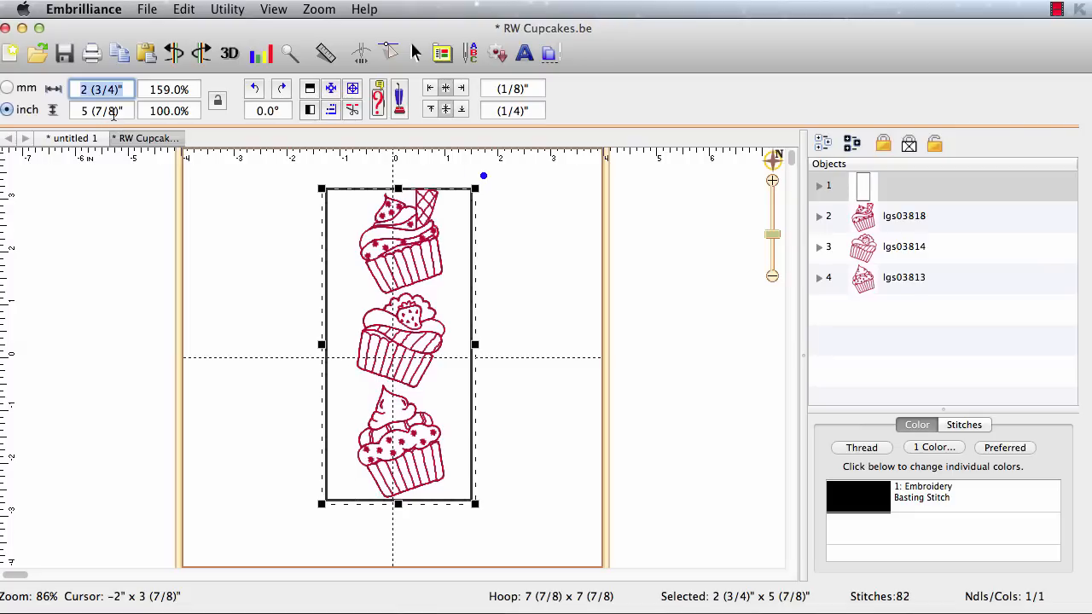
click(101, 111)
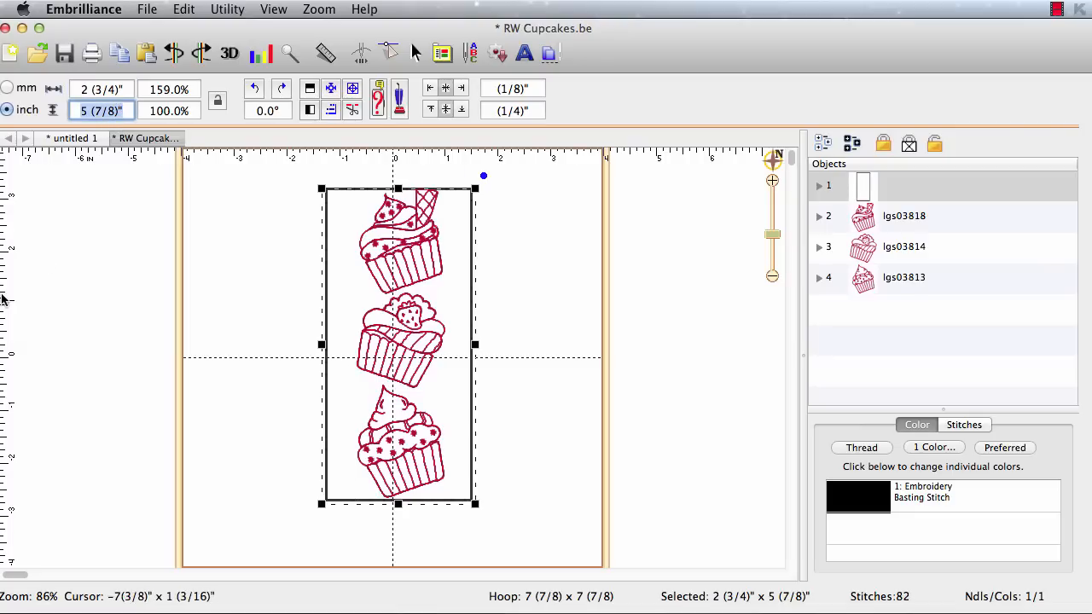
text(6.25)
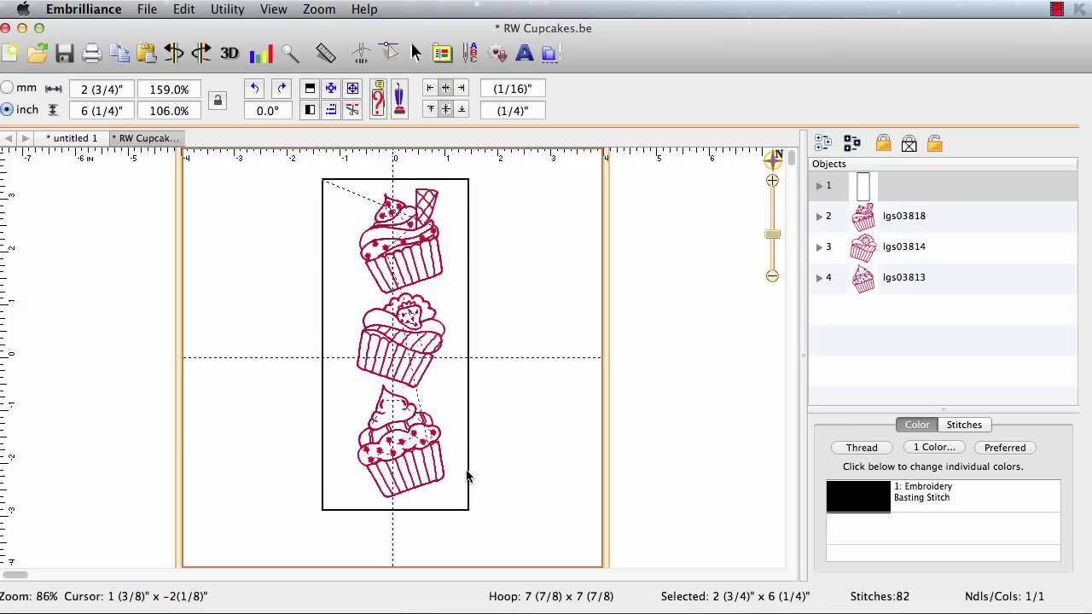
mouse_move(467, 476)
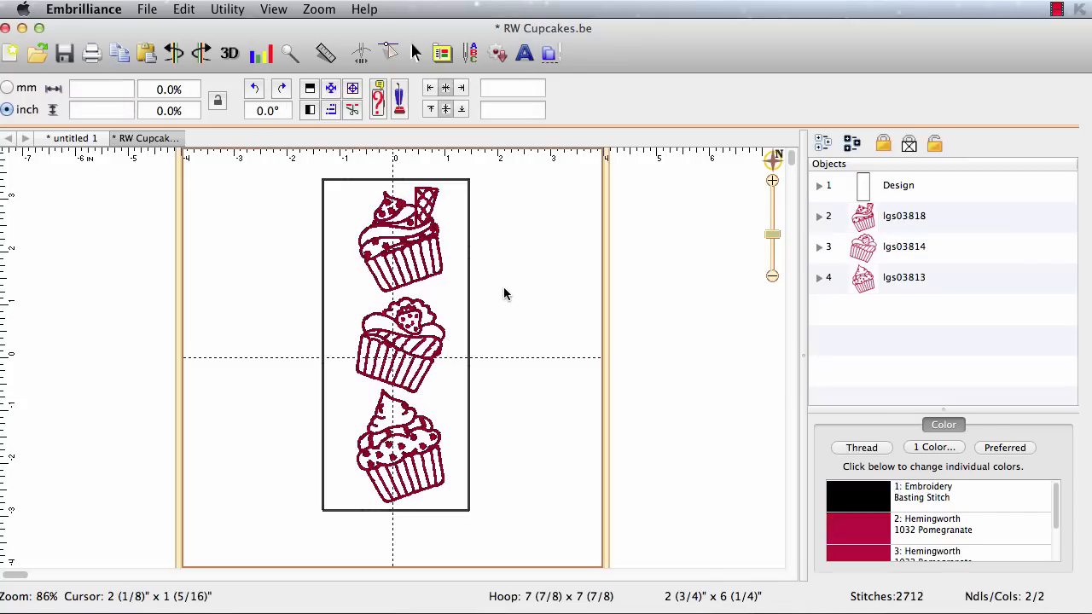
mouse_move(503, 257)
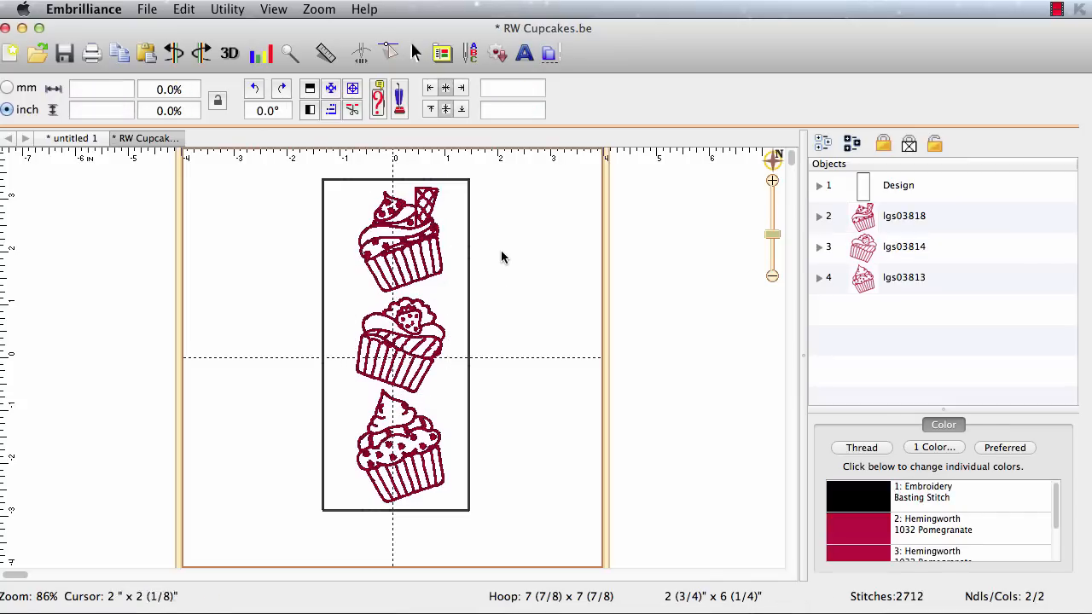
mouse_move(469, 217)
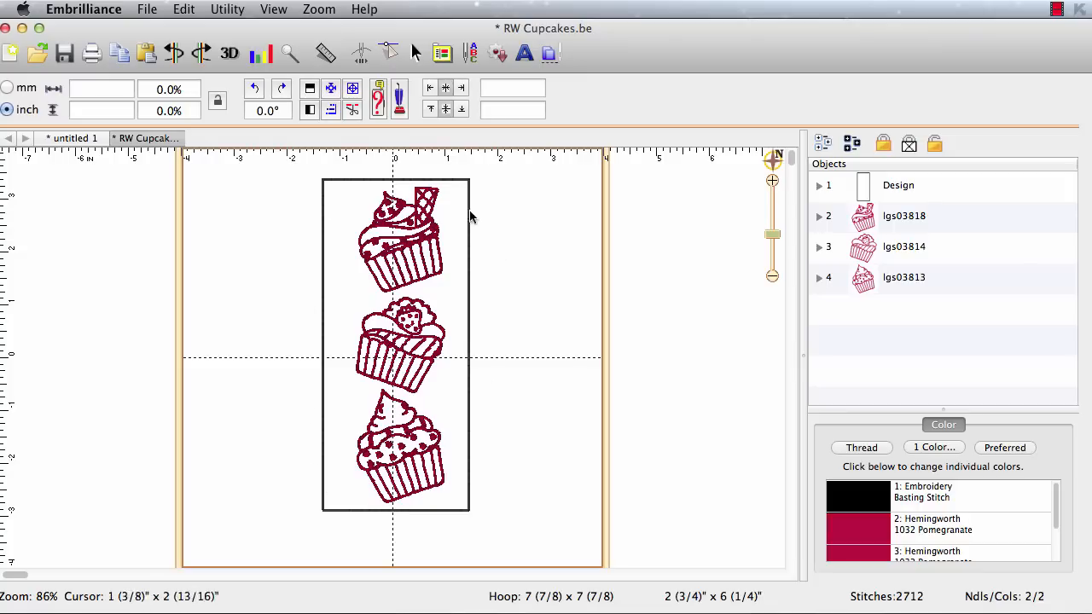
mouse_move(339, 499)
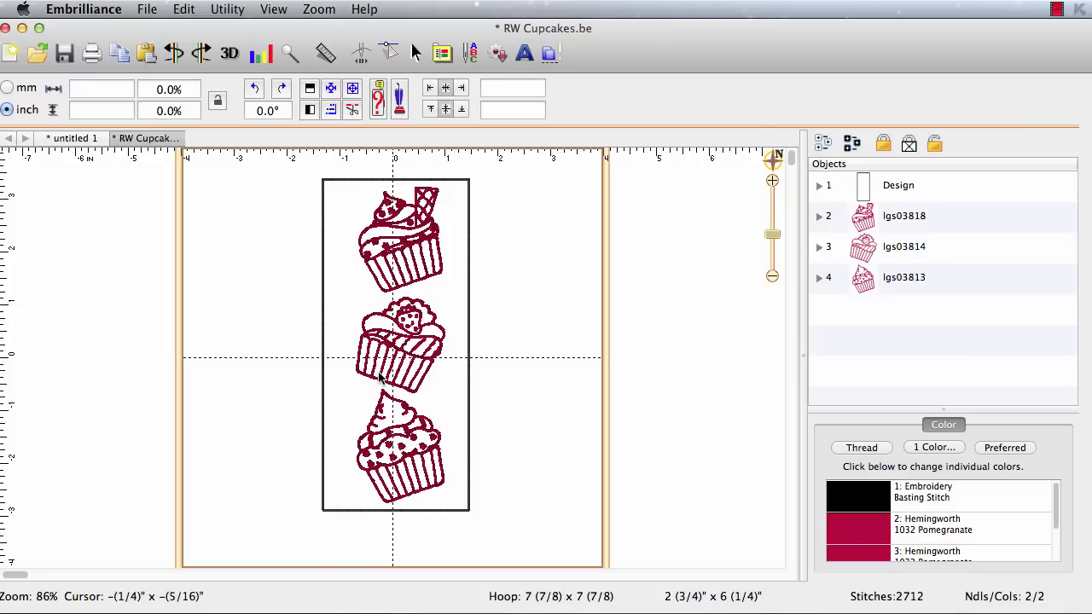
mouse_move(288, 235)
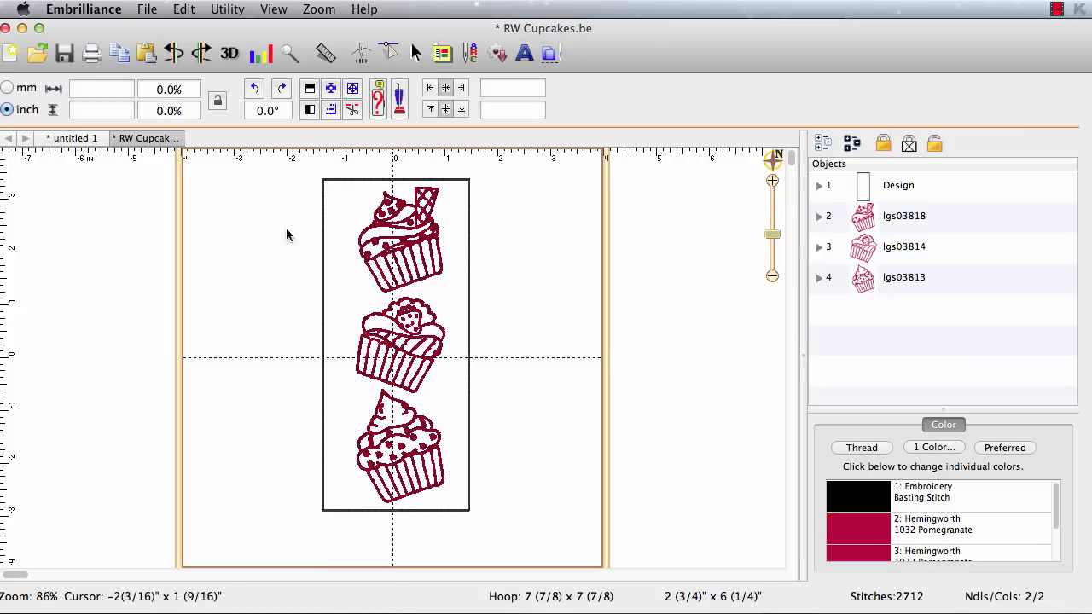
mouse_move(865, 202)
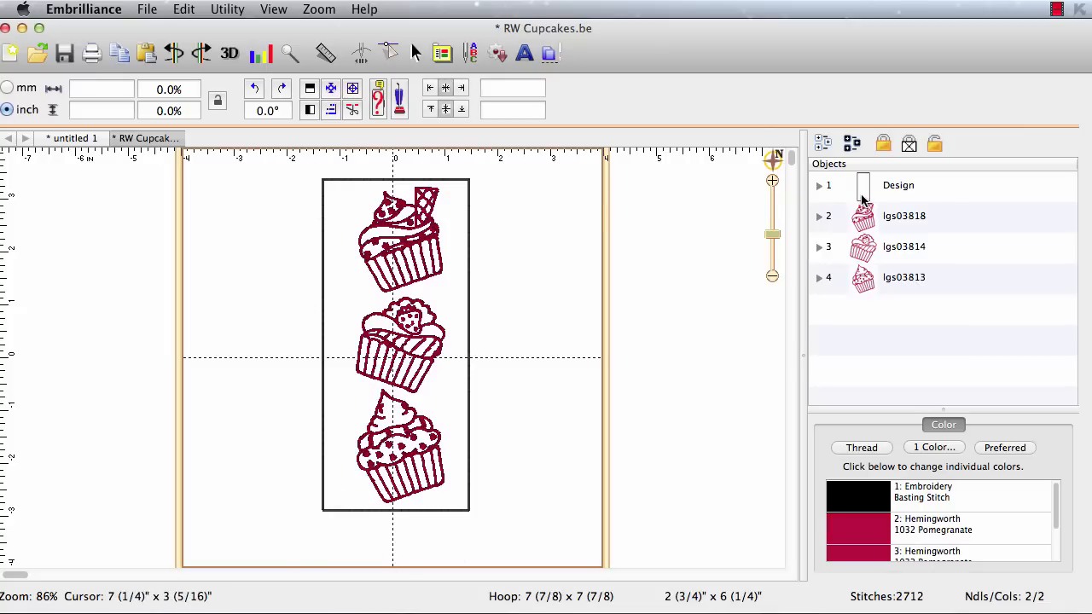
Select the Design basting box in the Objects panel for duplicating
click(898, 185)
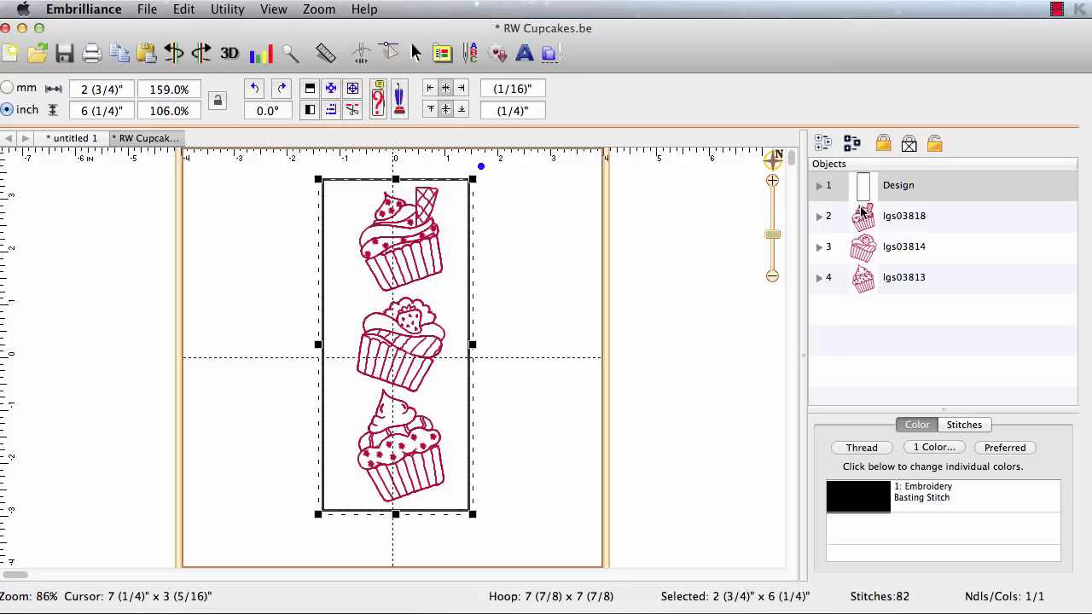
mouse_move(863, 207)
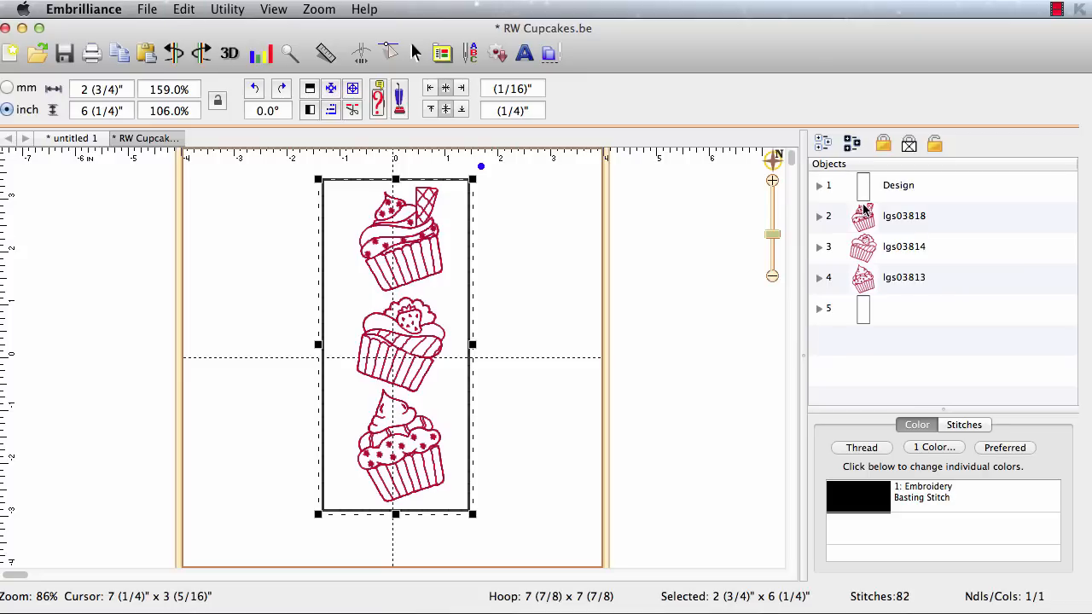
mouse_move(862, 318)
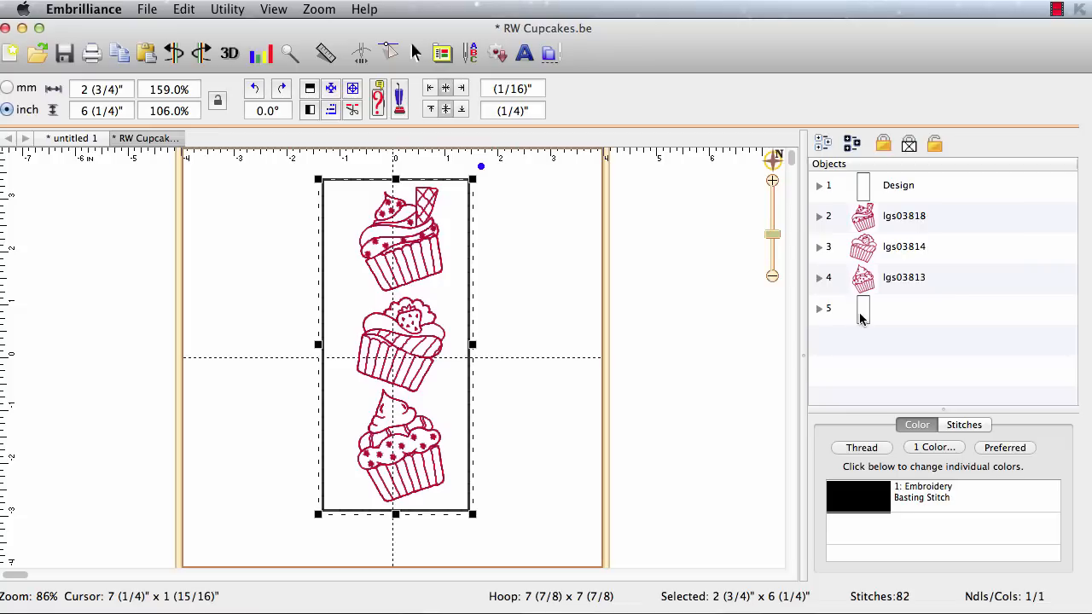
mouse_move(870, 320)
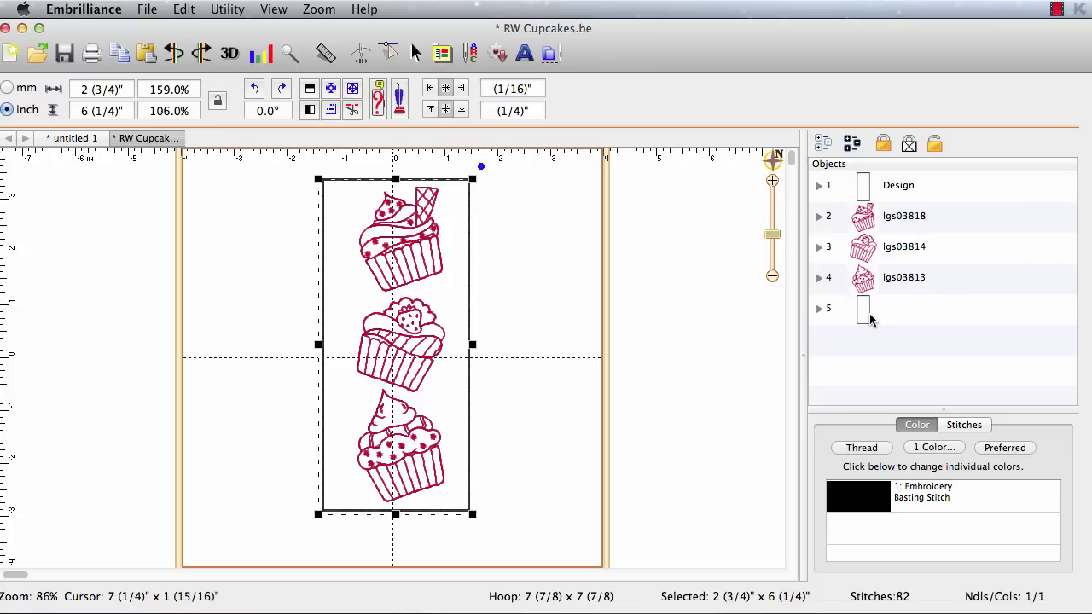
Move the copied basting box first and recolor it Brother Embroidery 085 Pink
right_click(861, 309)
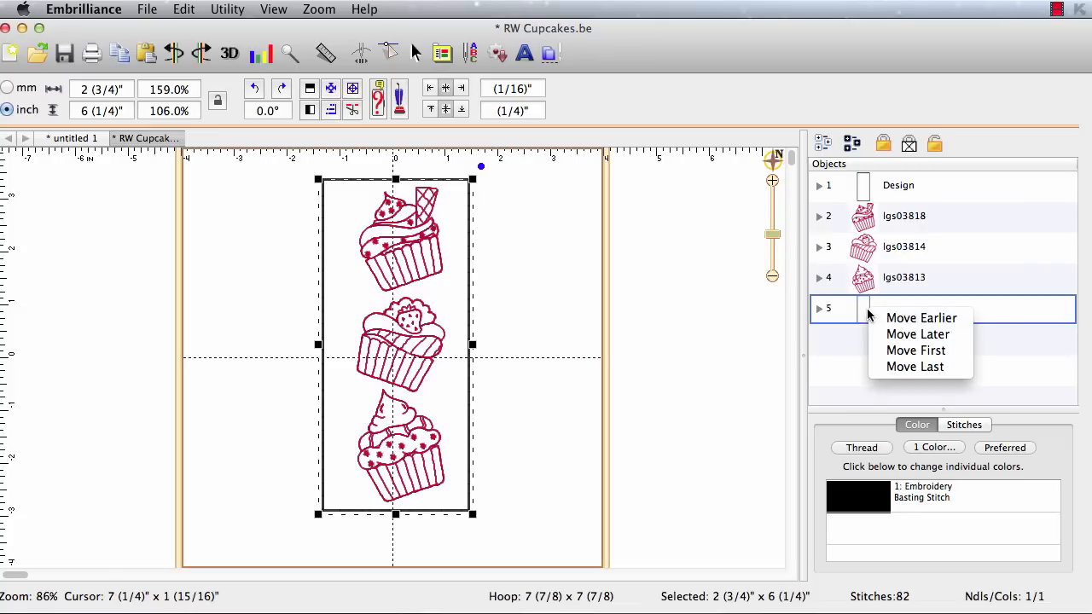
mouse_move(915, 351)
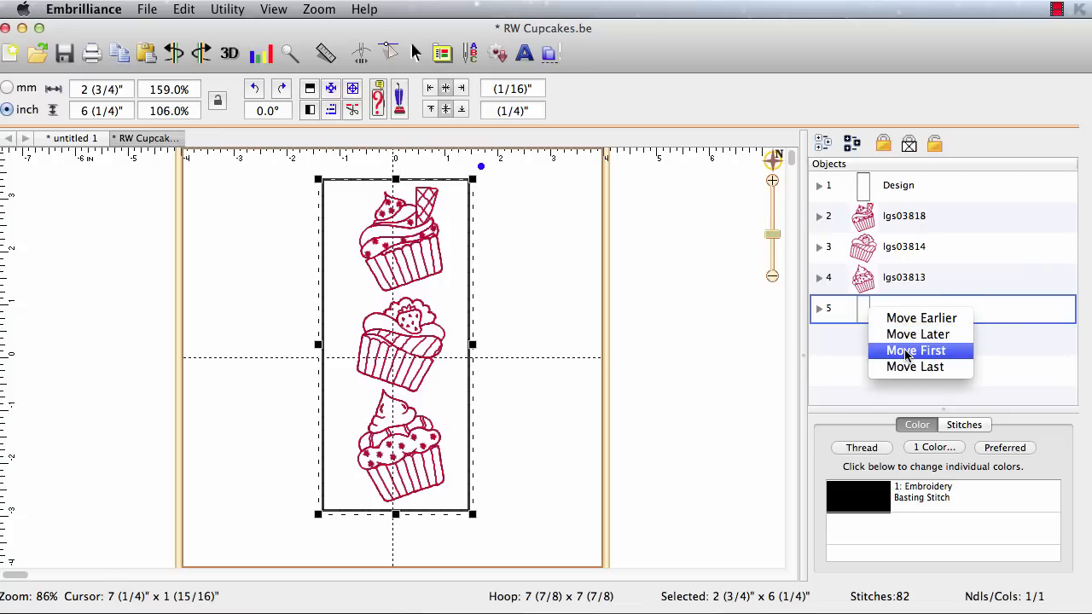
click(916, 350)
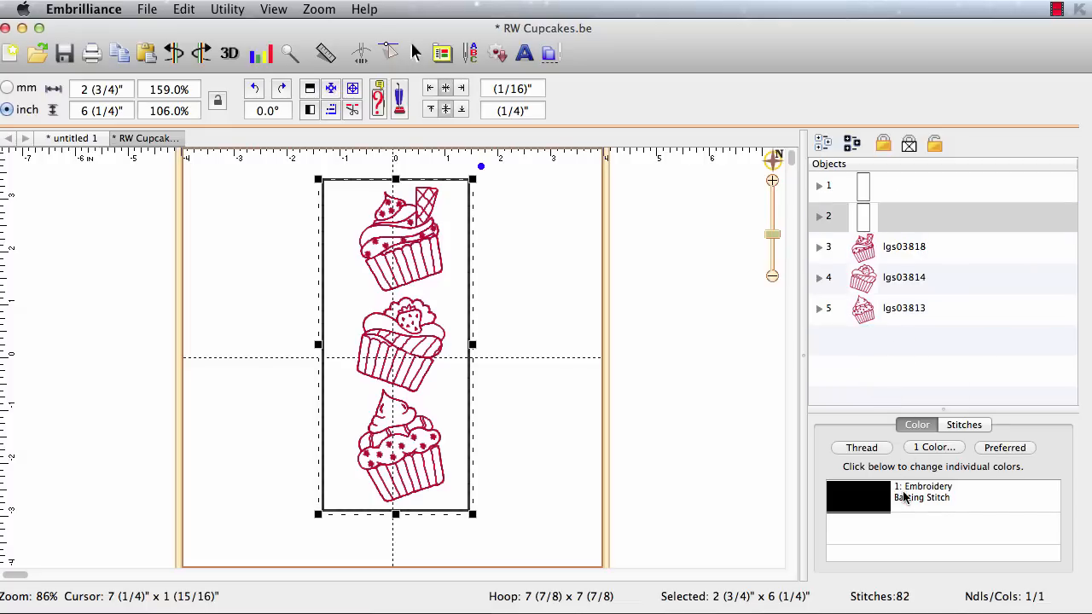
click(938, 492)
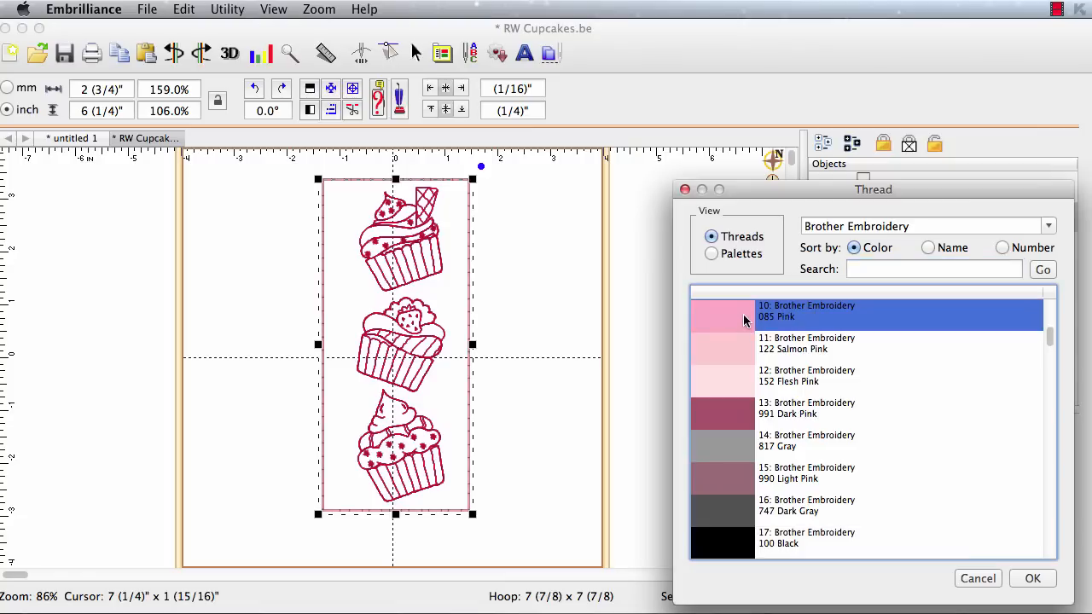
click(1032, 579)
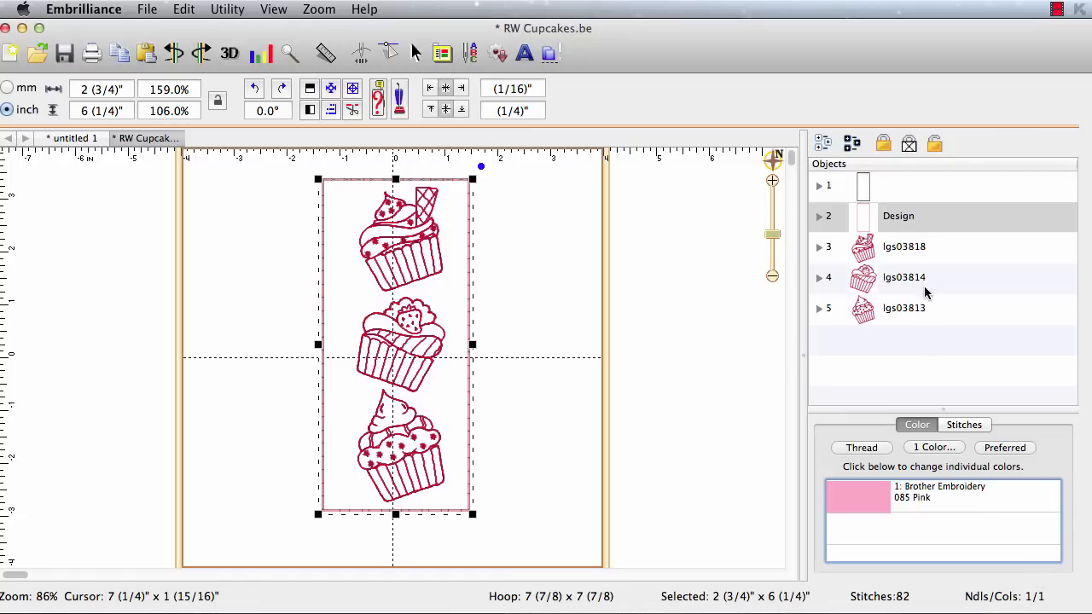
mouse_move(866, 223)
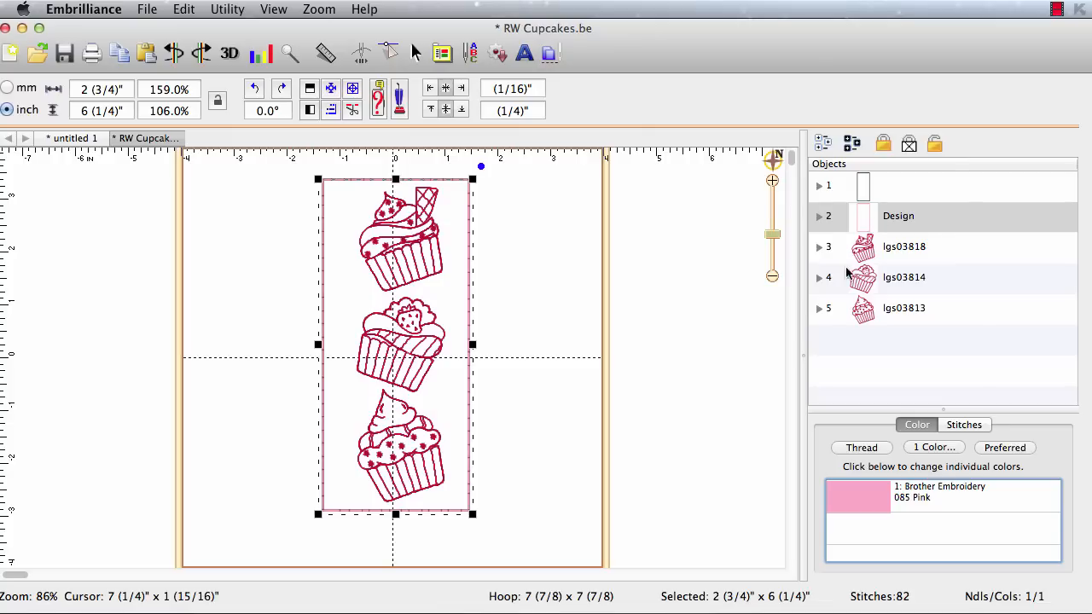
mouse_move(414, 329)
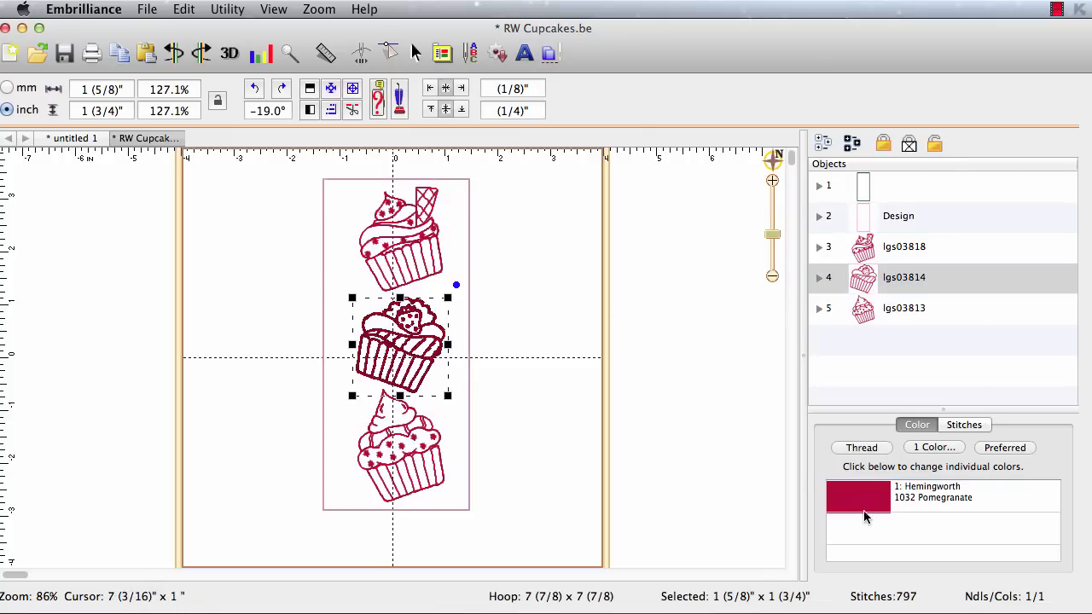
Recolor cupcake lgs03814 from red to Hemingworth 1277 Neon Orange
click(858, 497)
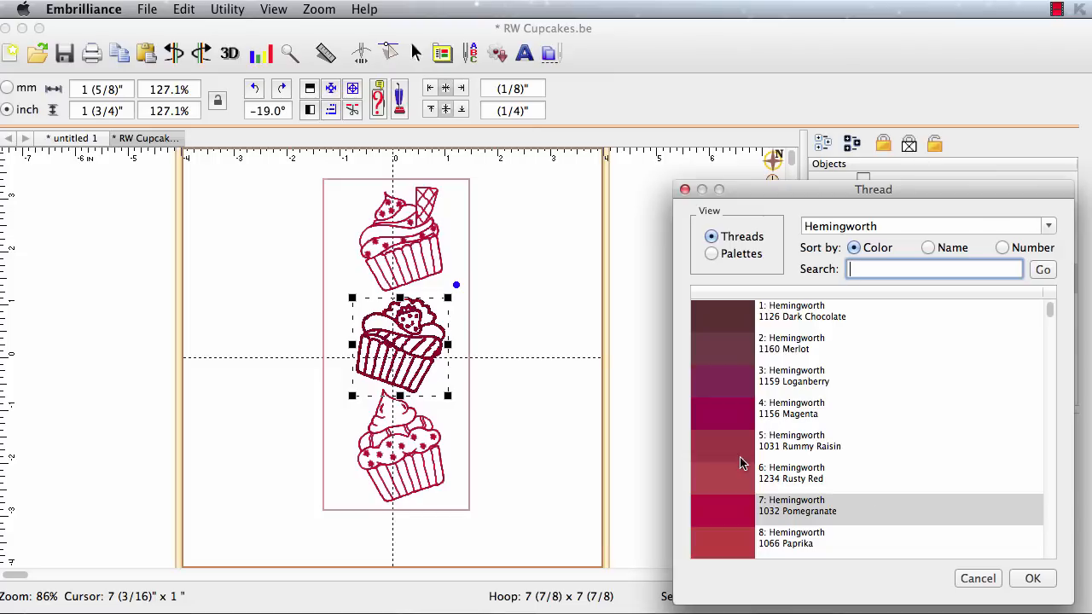
click(870, 537)
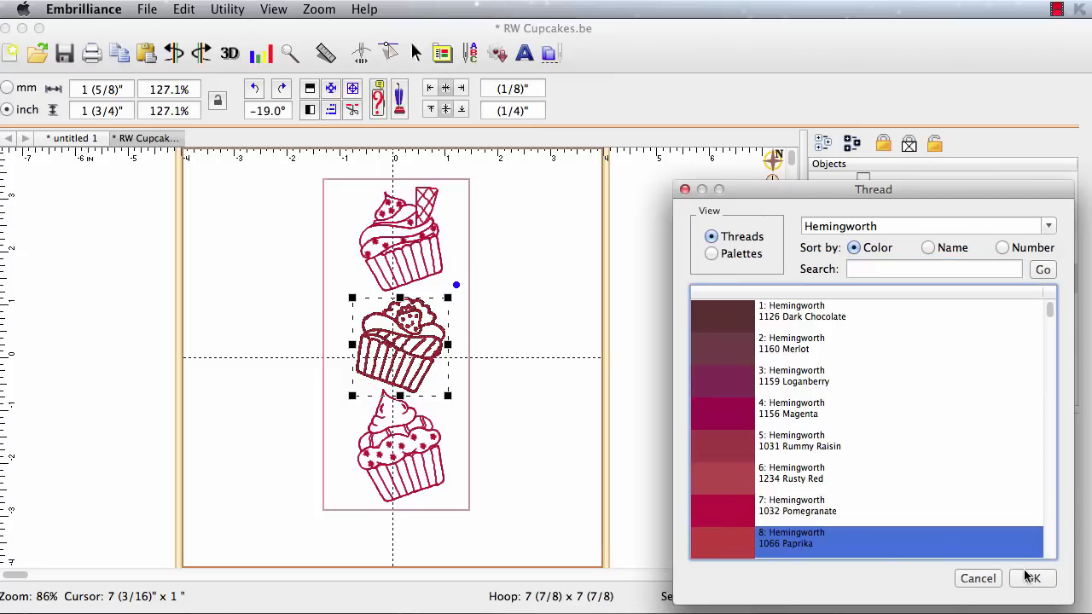
click(1032, 578)
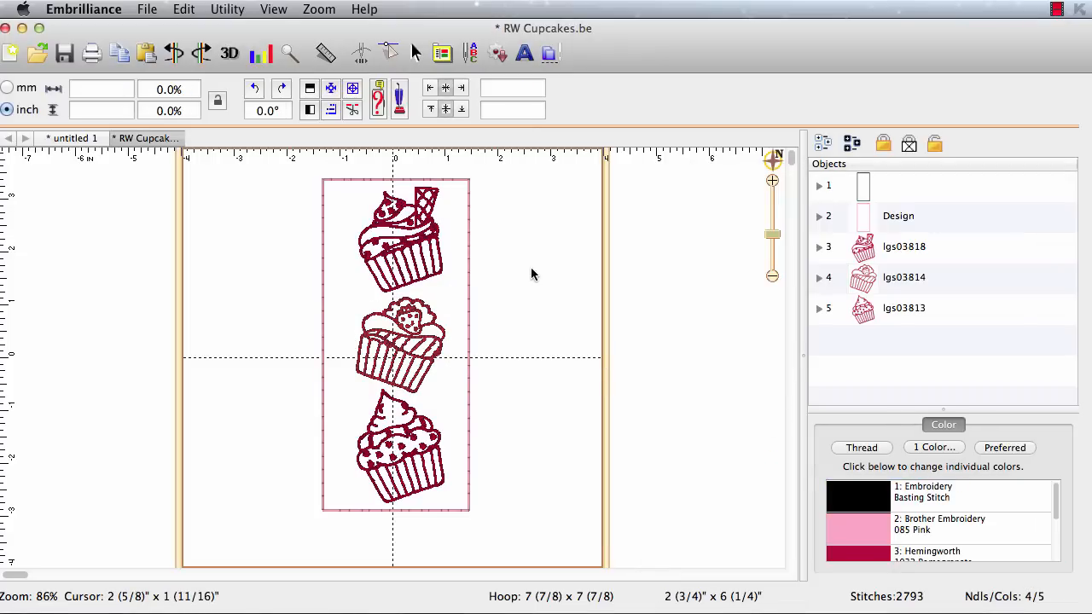
mouse_move(491, 276)
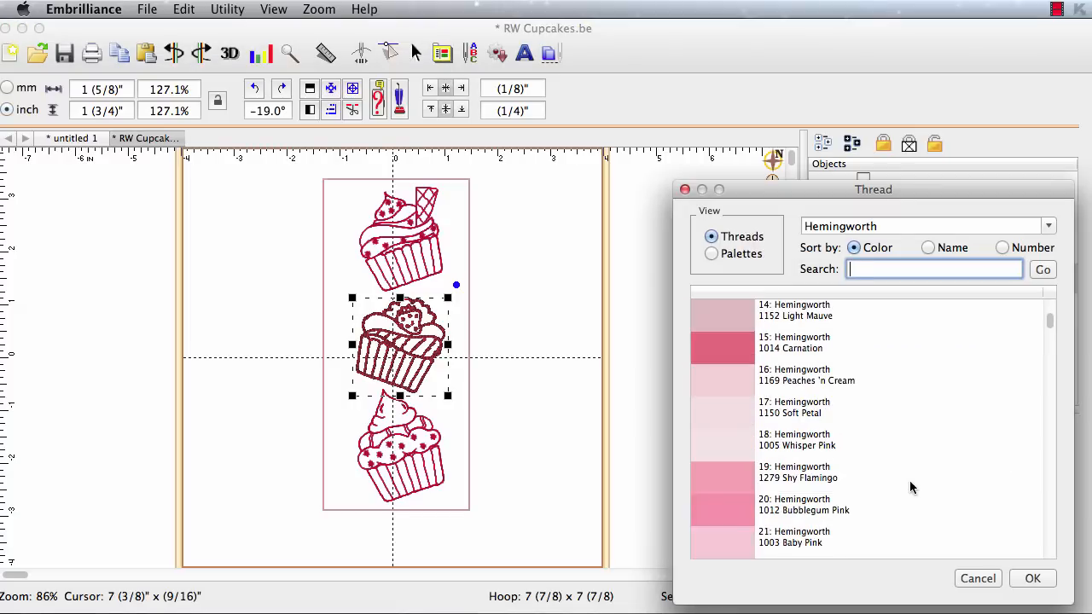
scroll(down, 3)
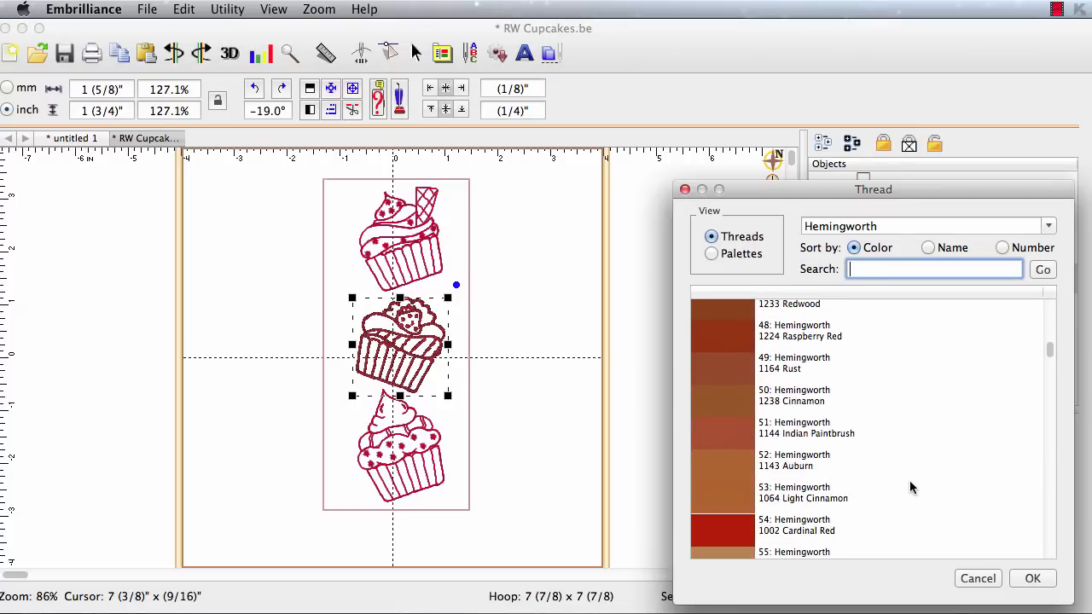
scroll(down, 3)
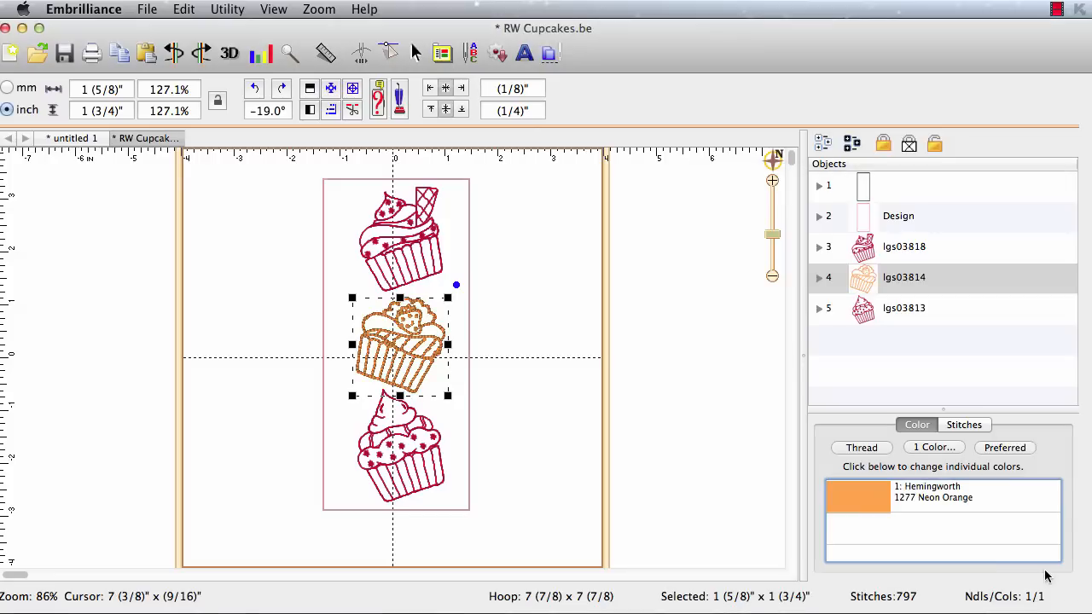
mouse_move(677, 453)
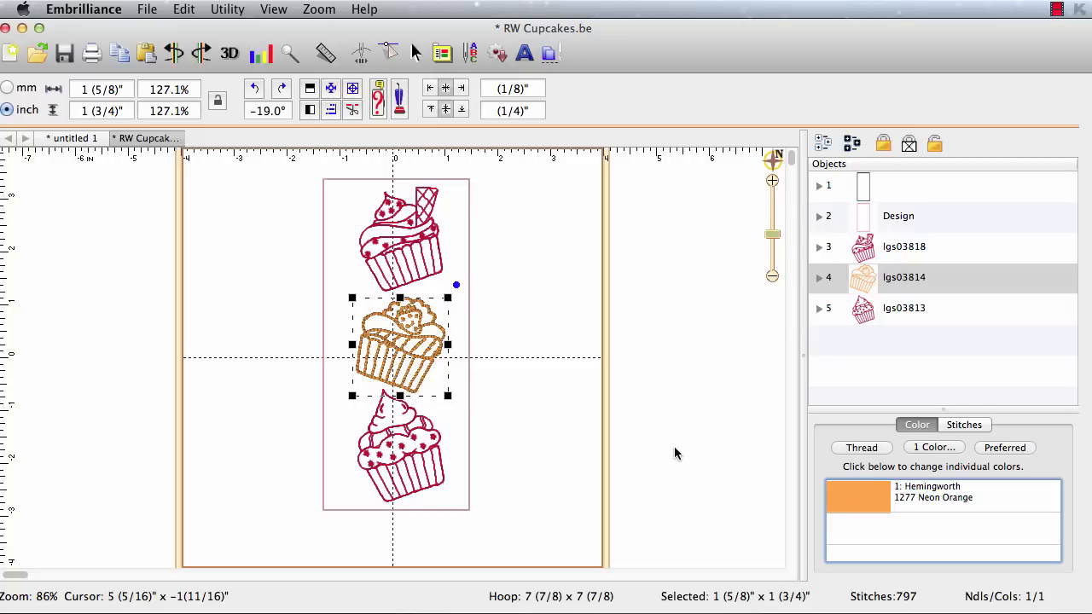
mouse_move(406, 463)
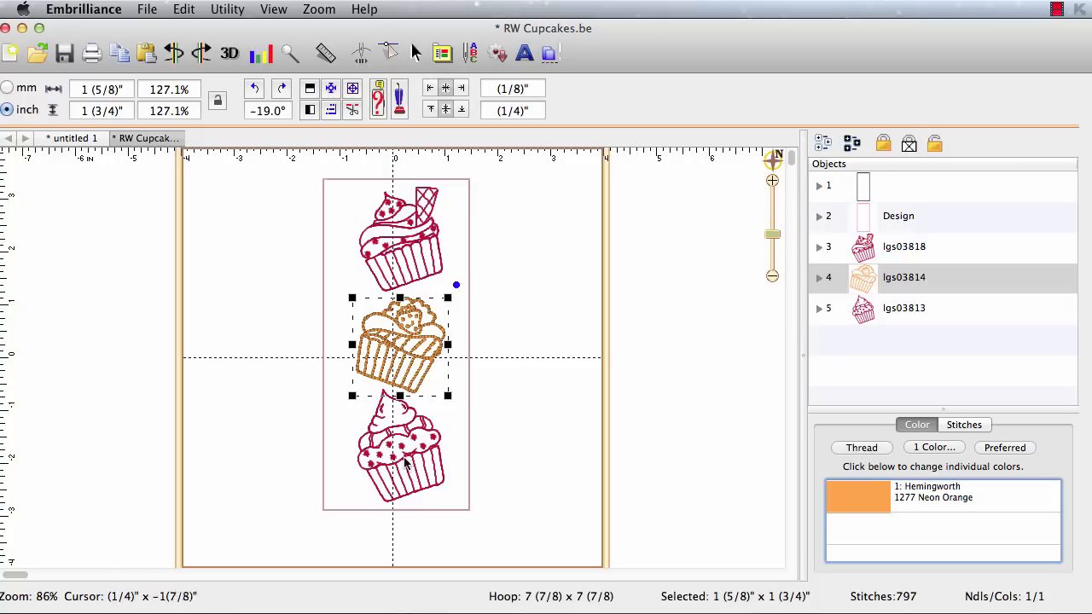
mouse_move(406, 339)
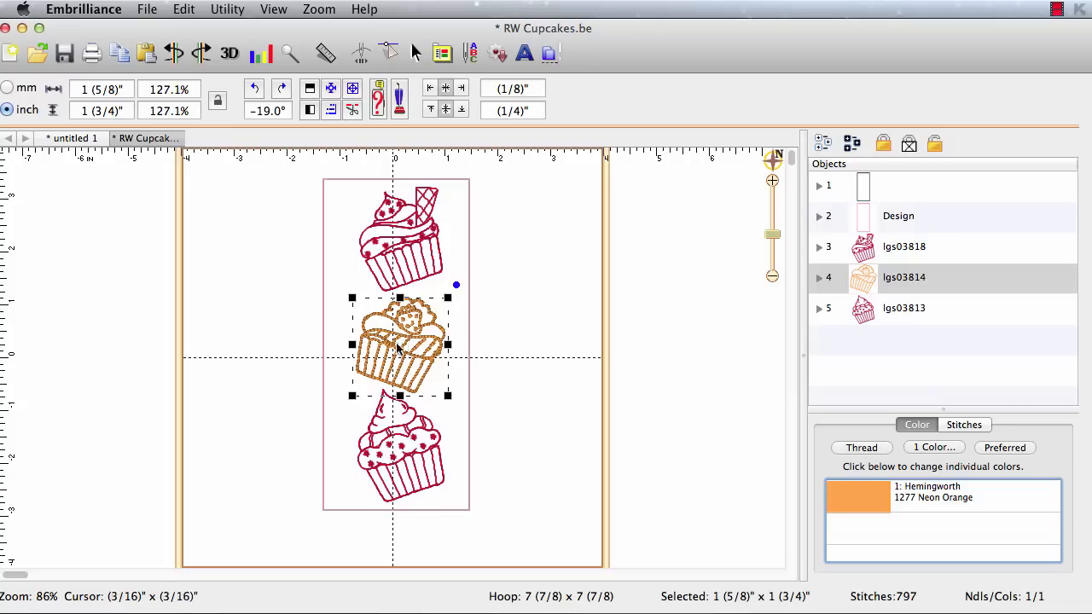
mouse_move(401, 418)
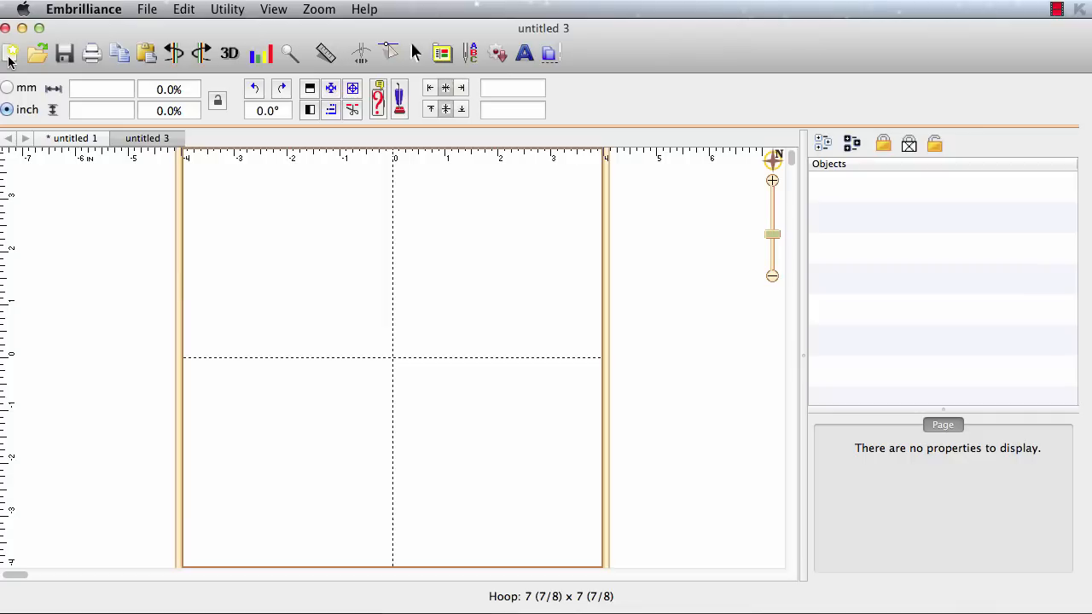
mouse_move(570, 67)
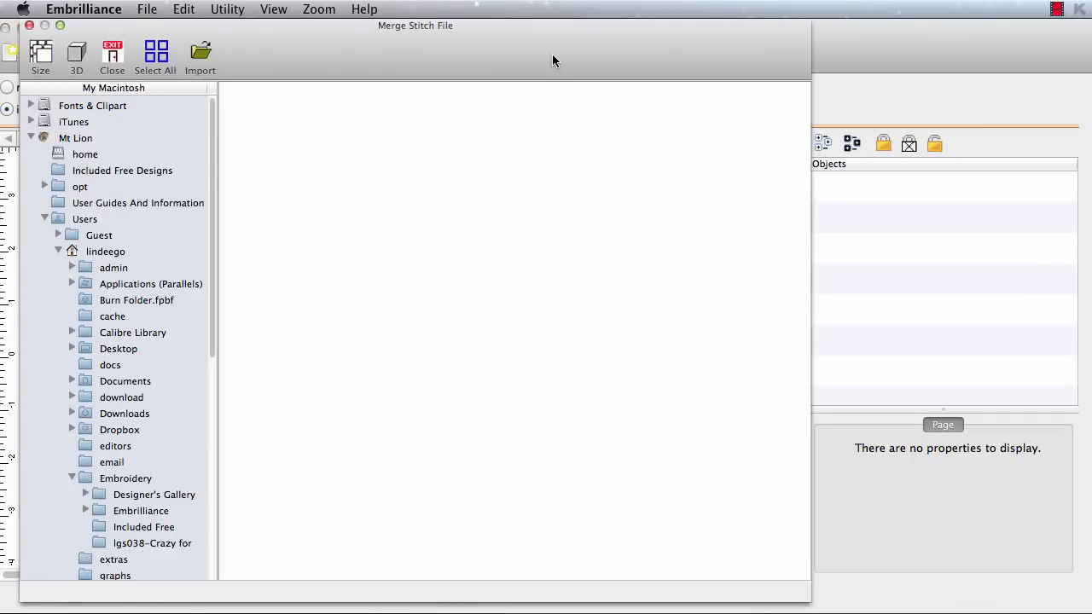
Merge the cherry-topped cupcake lgs03809.pes from the lgs038 folder into the new design
click(152, 543)
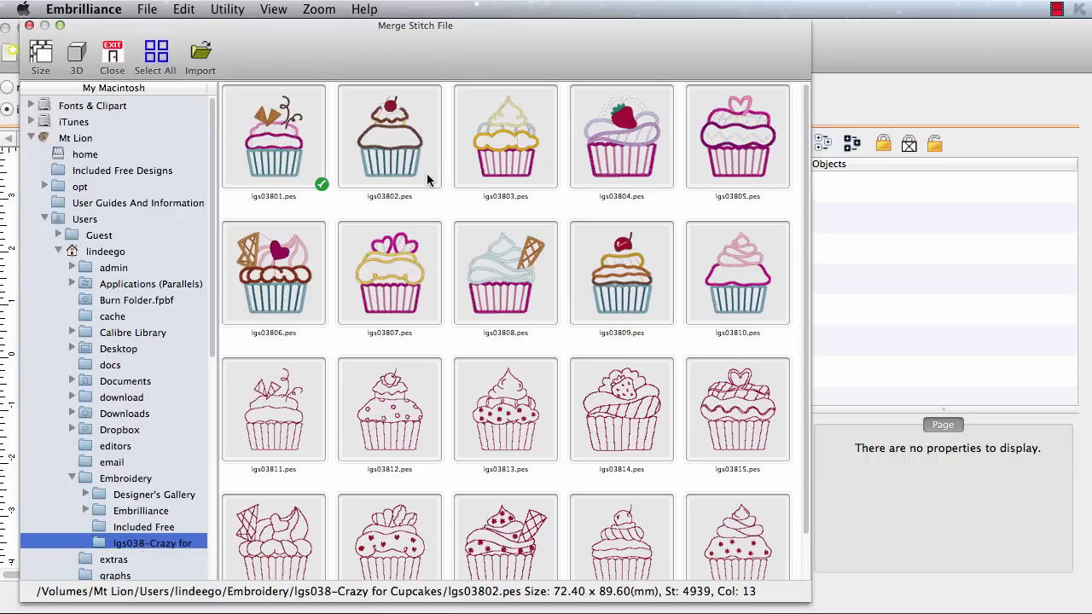
click(621, 273)
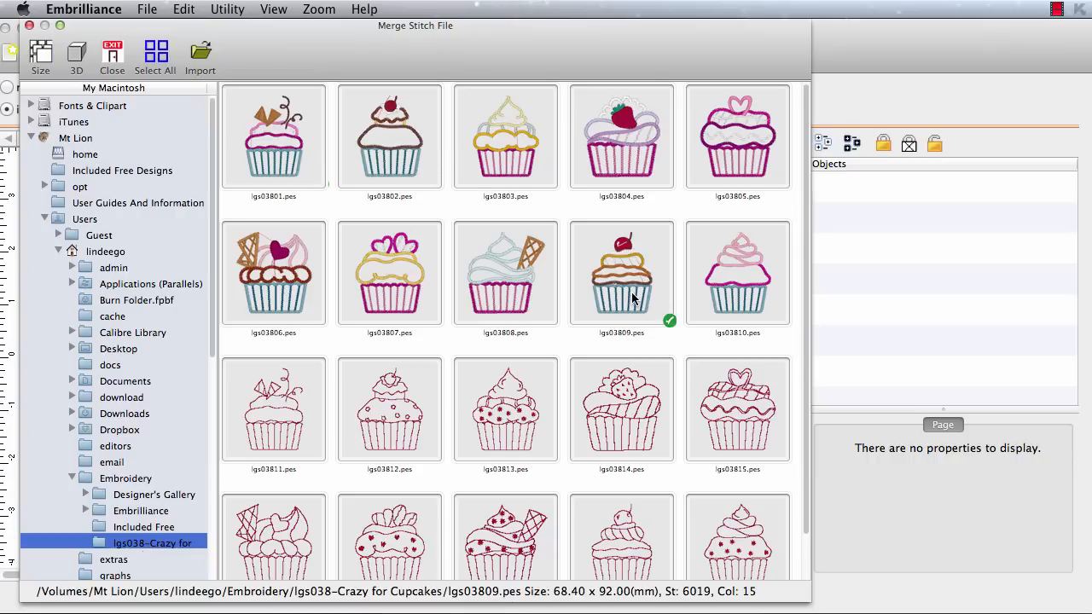
click(201, 54)
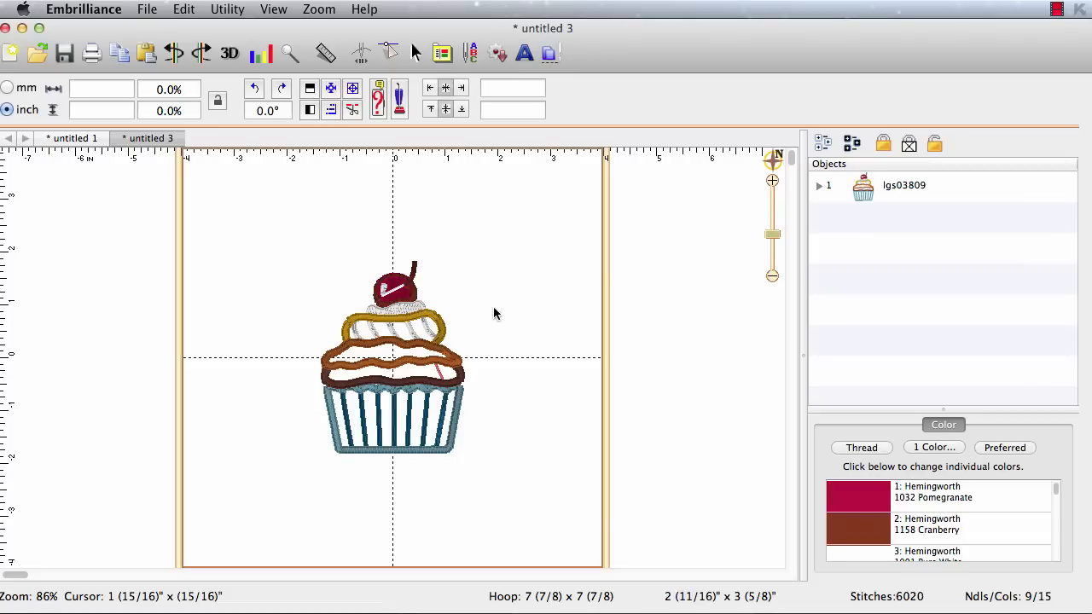
mouse_move(408, 324)
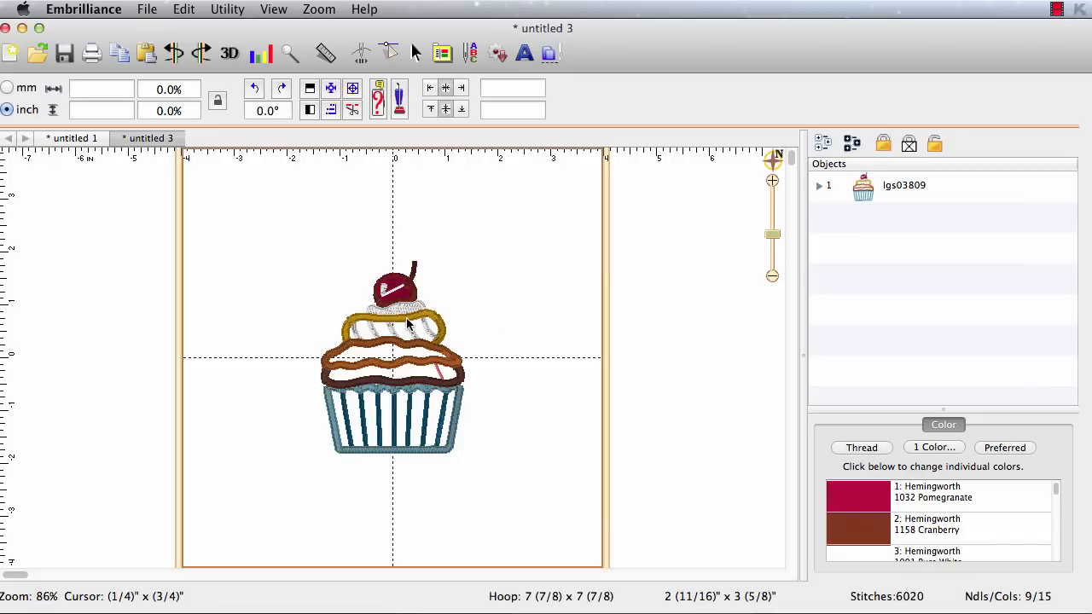
mouse_move(291, 253)
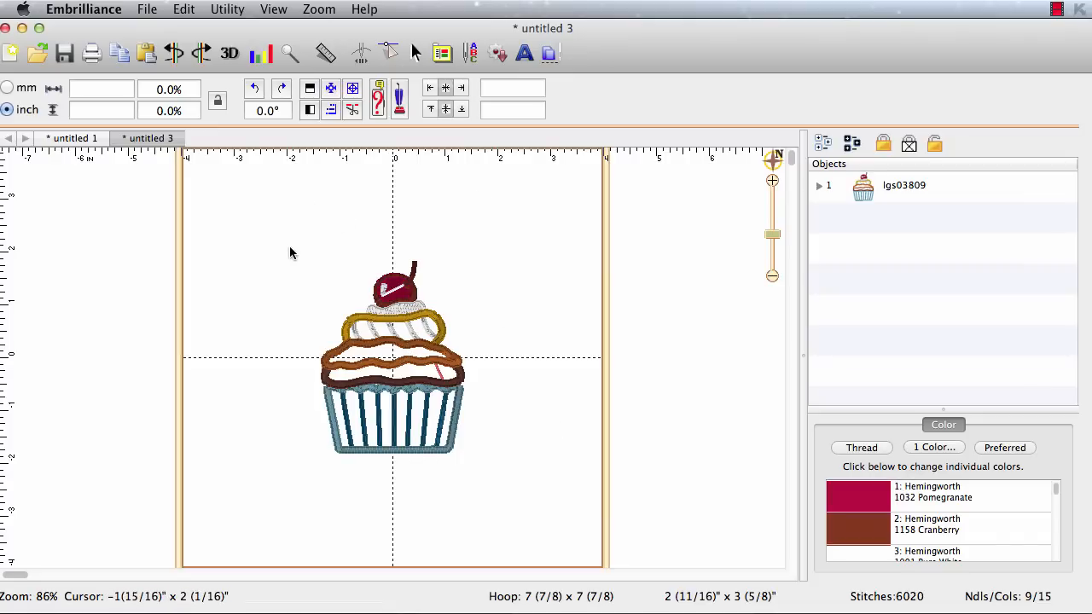
Add a basting box around the cupcake and set its width and height to 112.25 mm
click(227, 9)
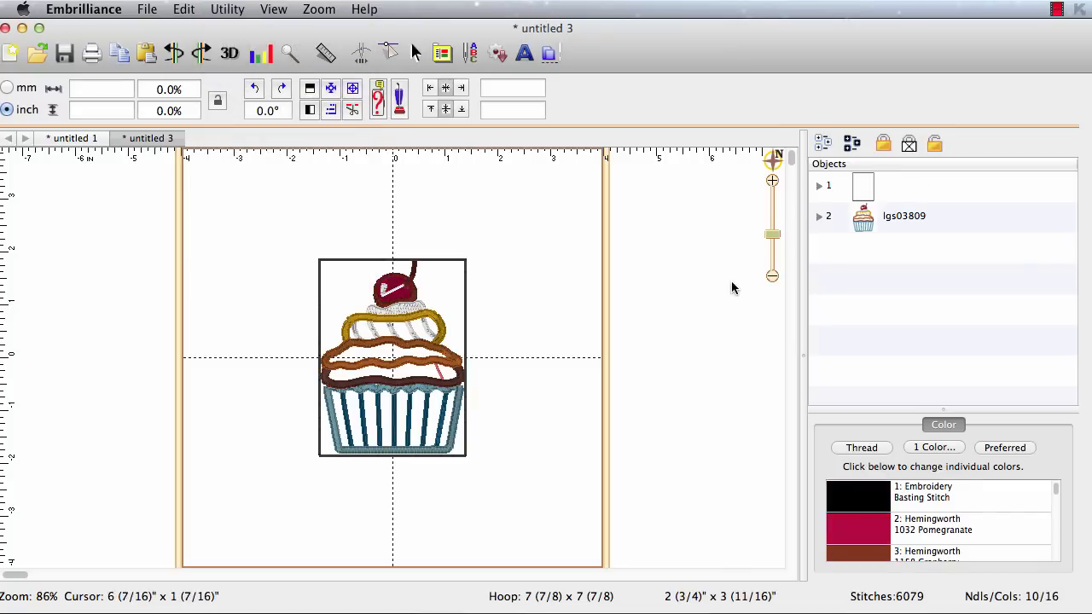
mouse_move(309, 330)
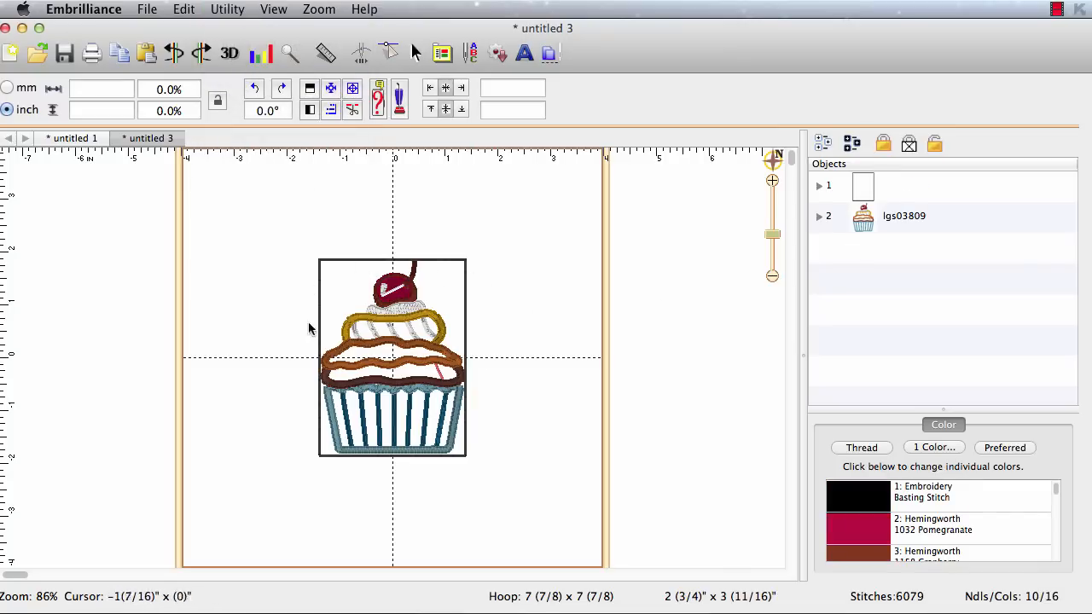
mouse_move(402, 248)
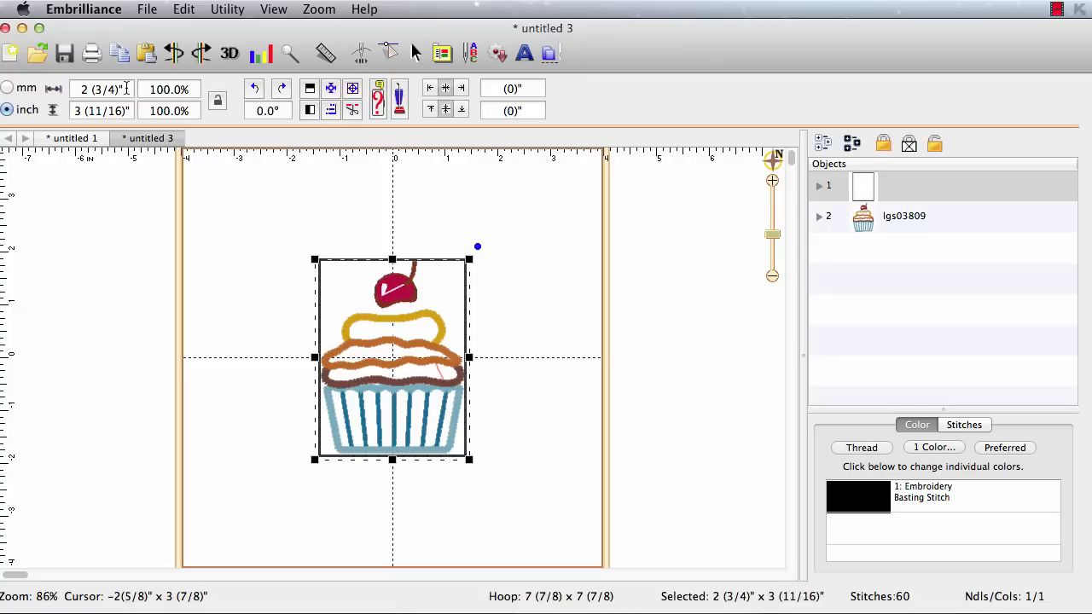
click(7, 87)
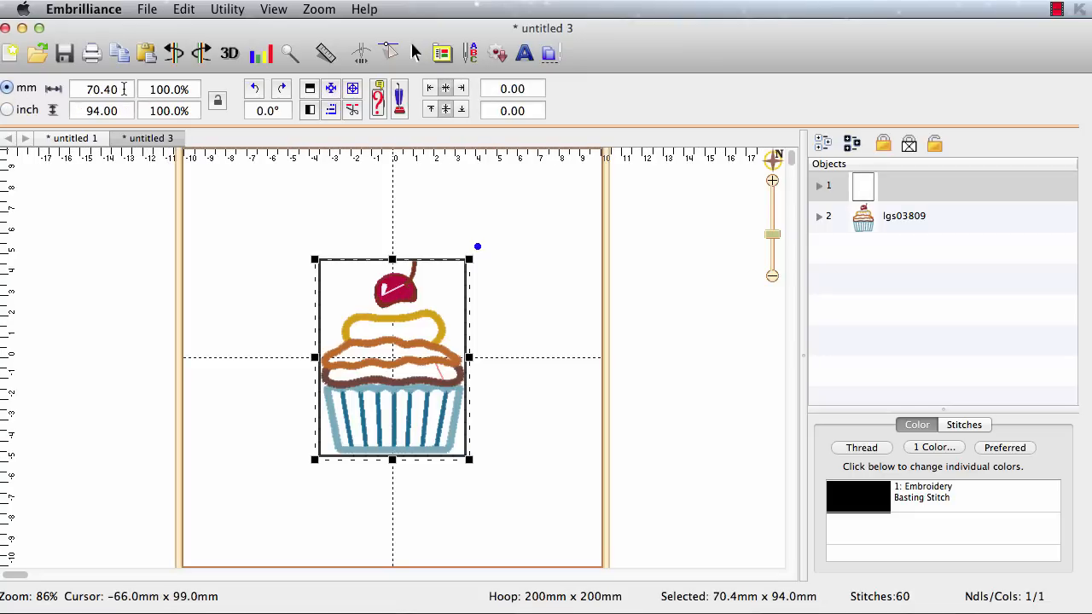
click(101, 88)
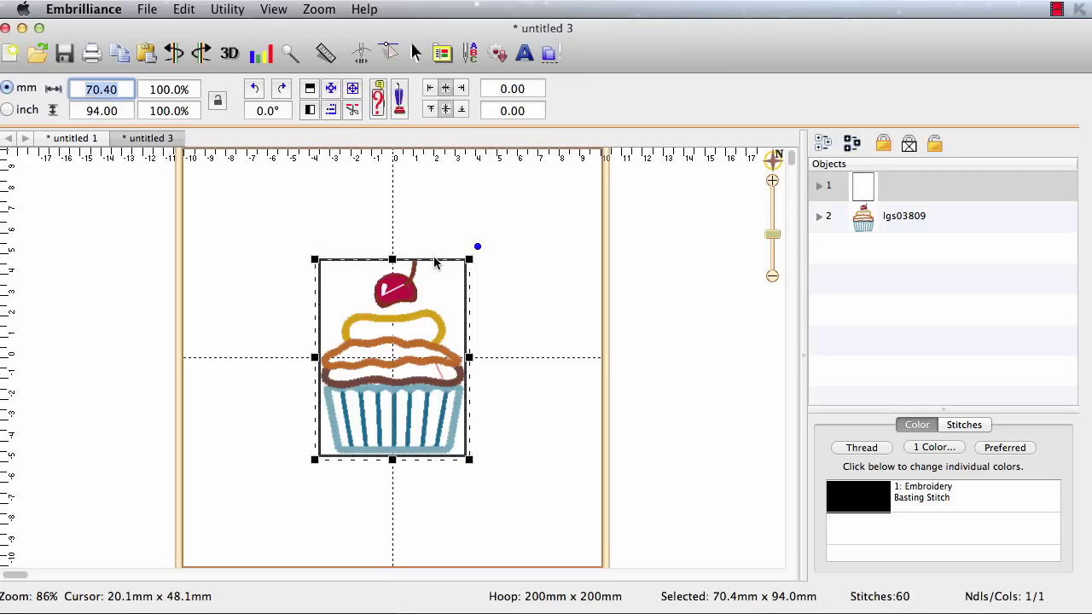
text(1112)
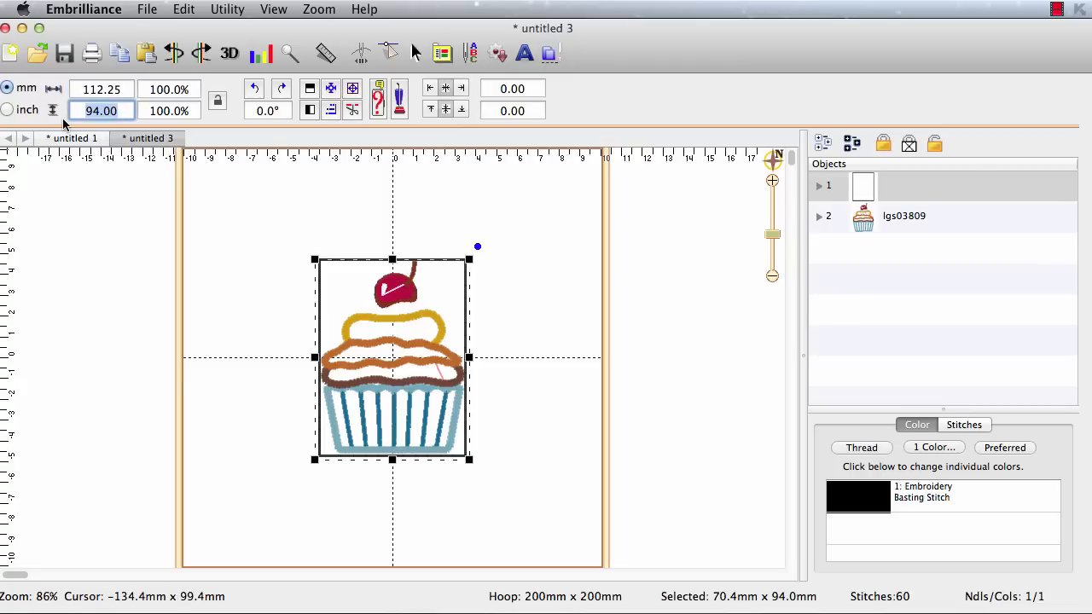
text(112.25)
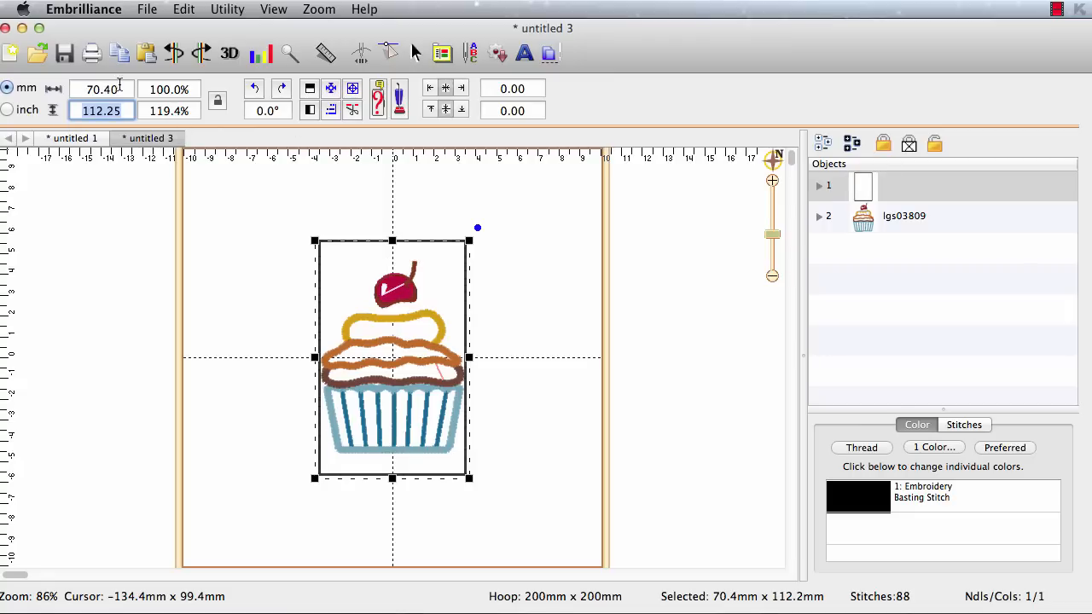
click(101, 89)
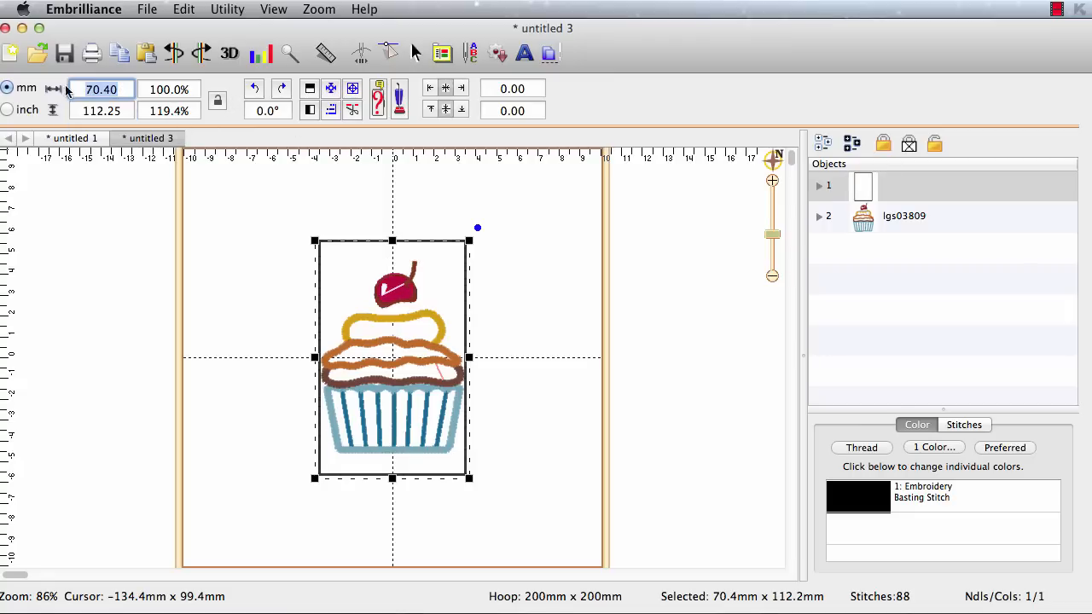
text(112.25)
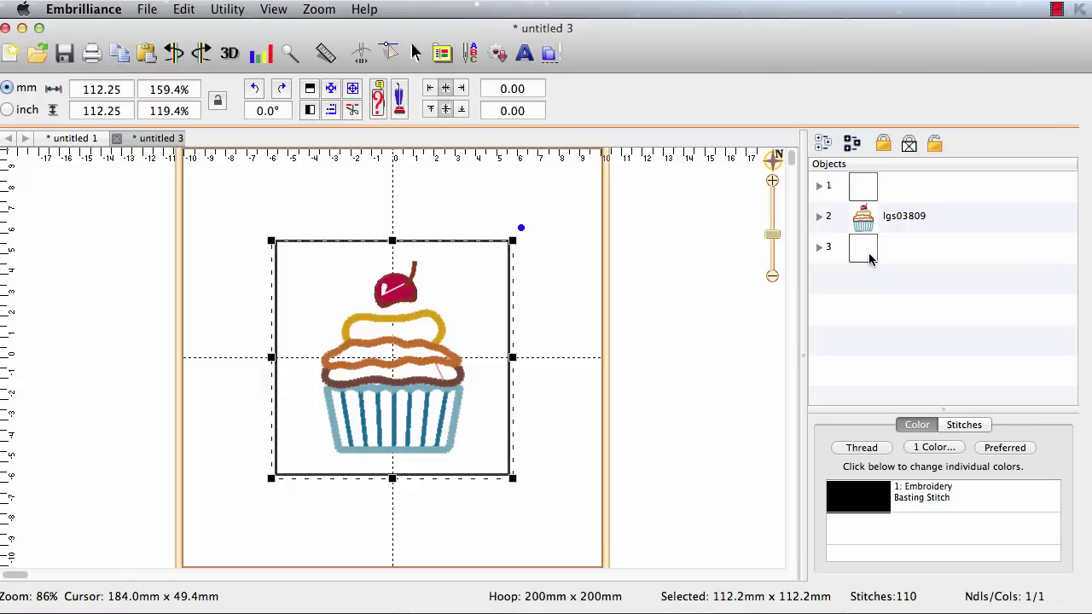
Move the new basting box earlier in stitch order and colour it Brother 085 Pink
right_click(862, 247)
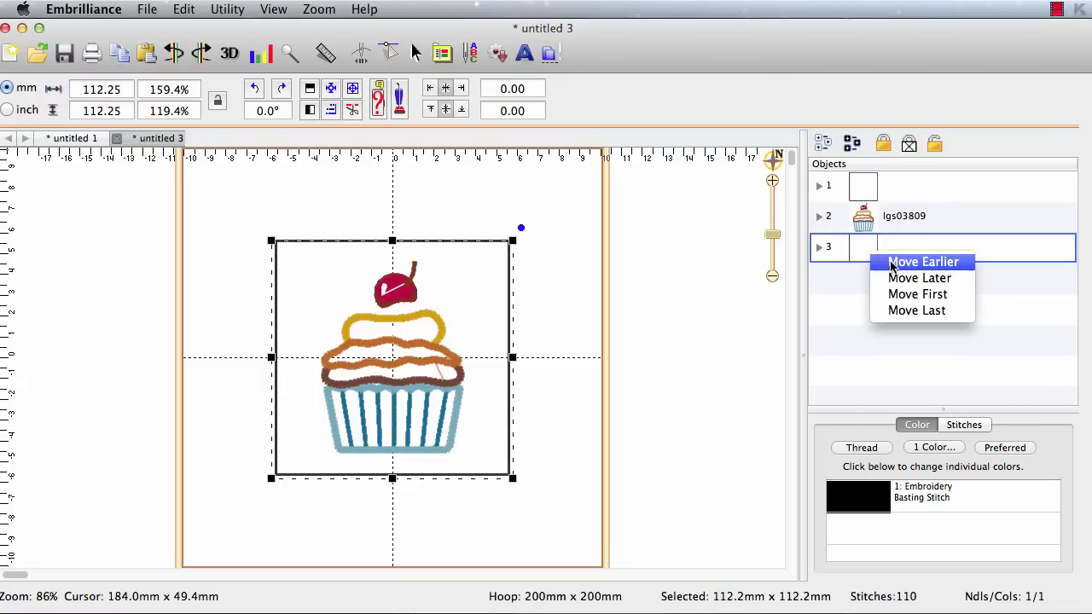
click(923, 262)
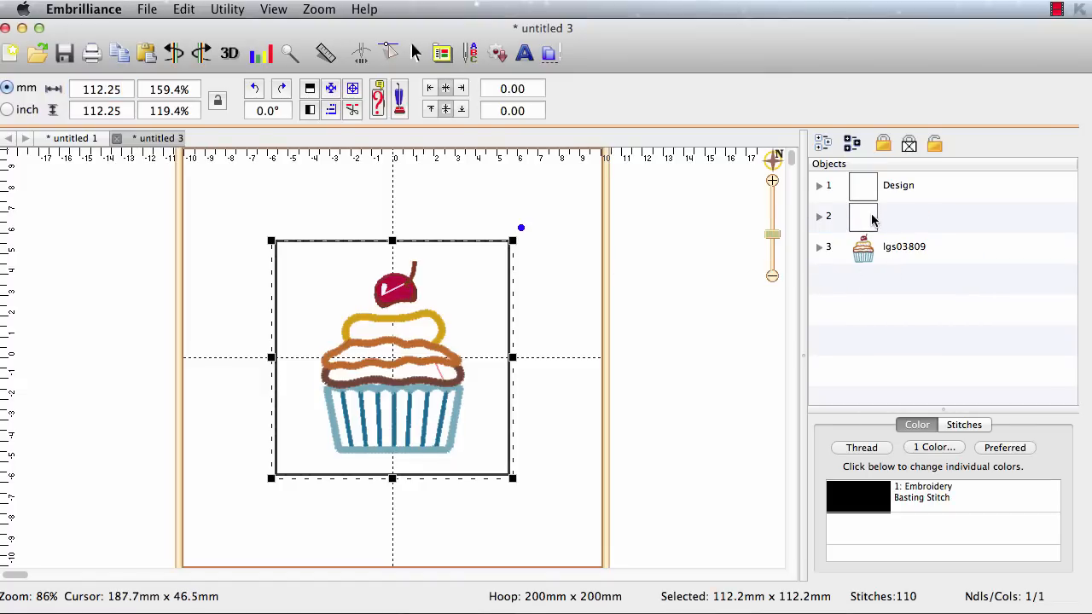
click(861, 447)
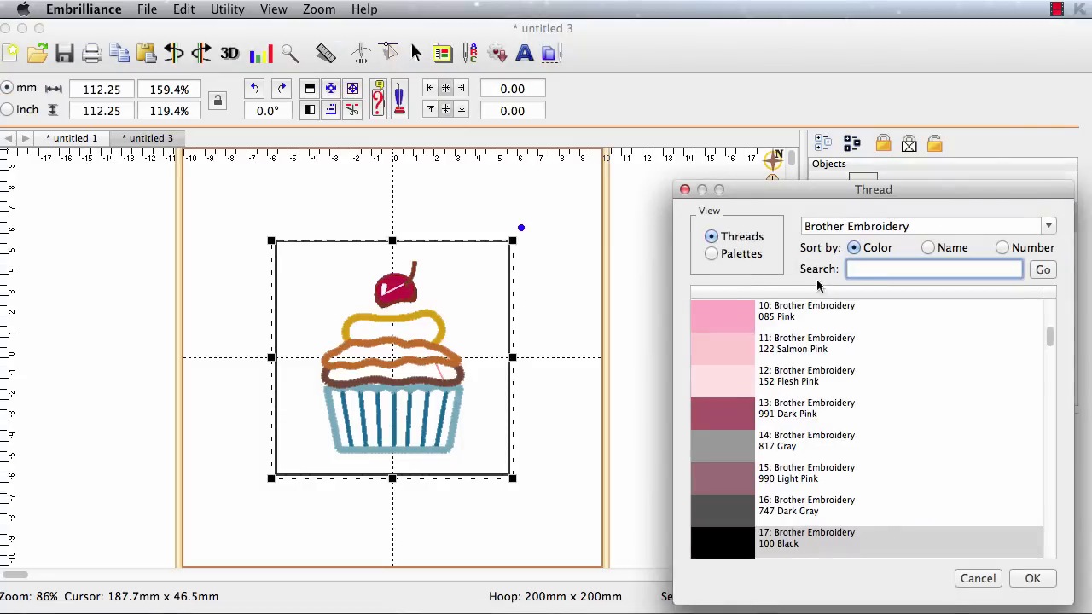
click(1031, 578)
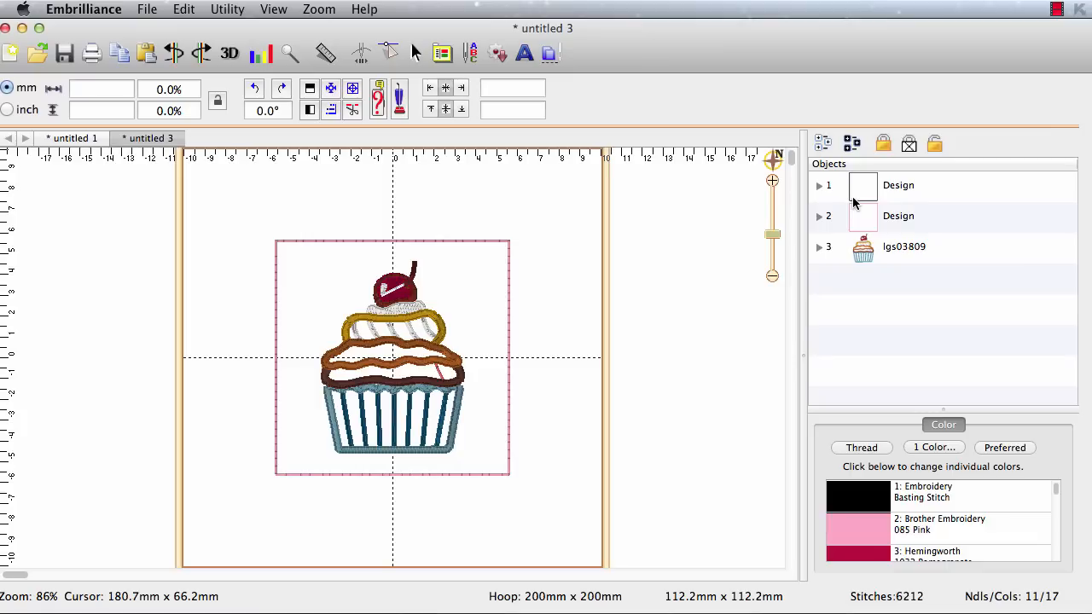
mouse_move(426, 262)
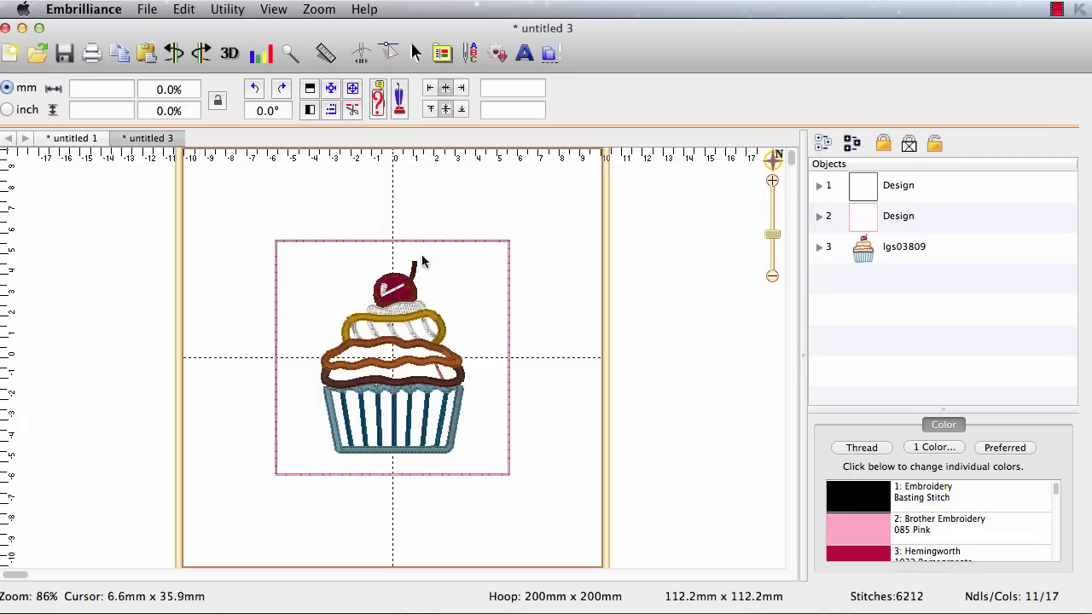